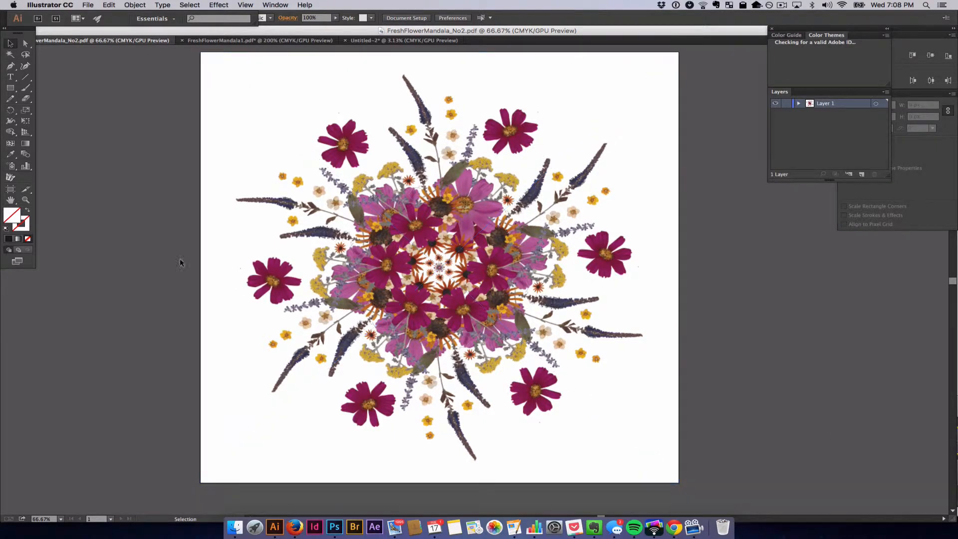
mouse_move(177, 253)
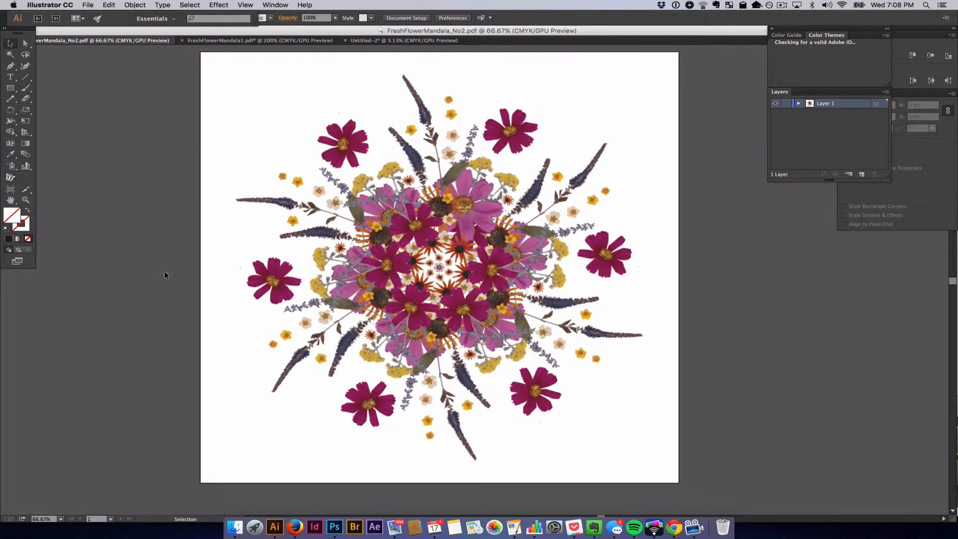
mouse_move(165, 55)
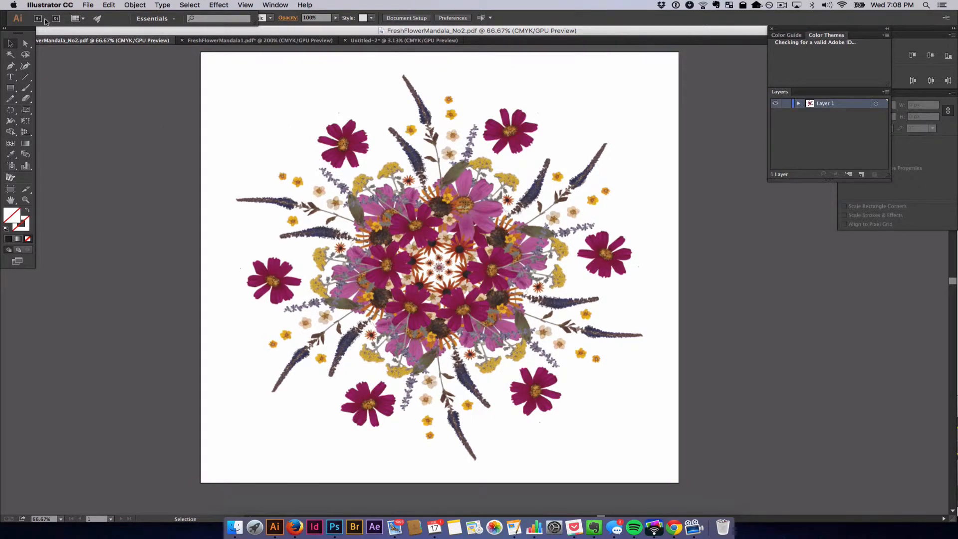
- Set up a new 5000 × 5000 px document, then return to Illustrator from the Dock
left_click(87, 5)
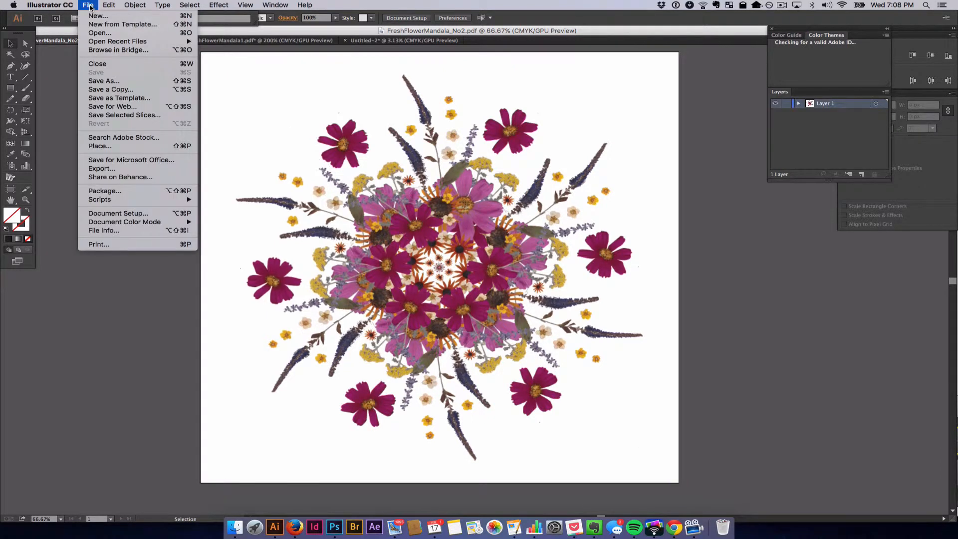
left_click(97, 16)
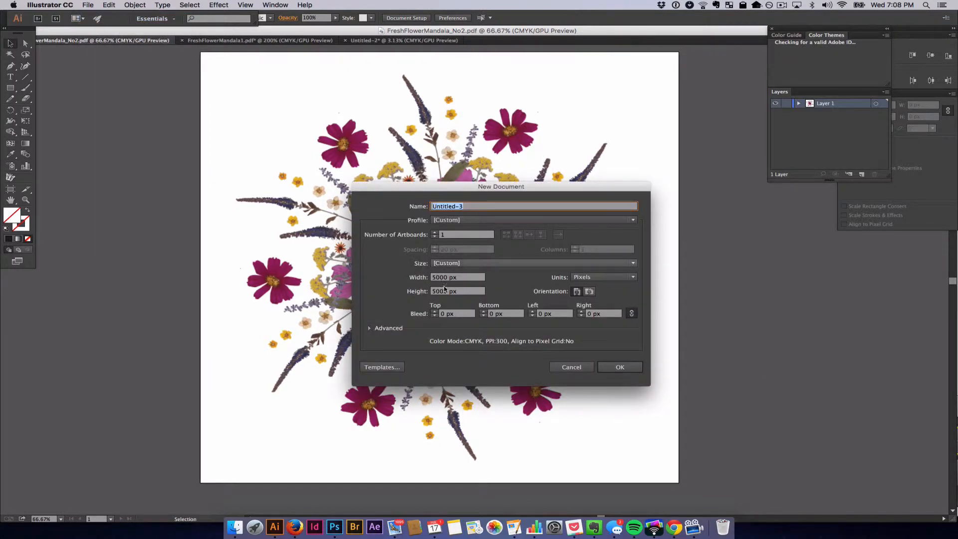
left_click(457, 277)
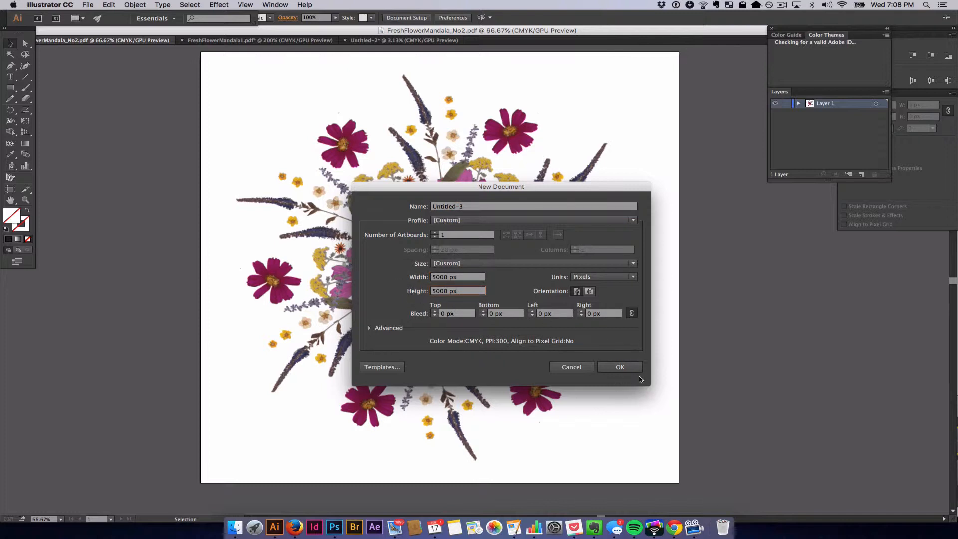
left_click(619, 366)
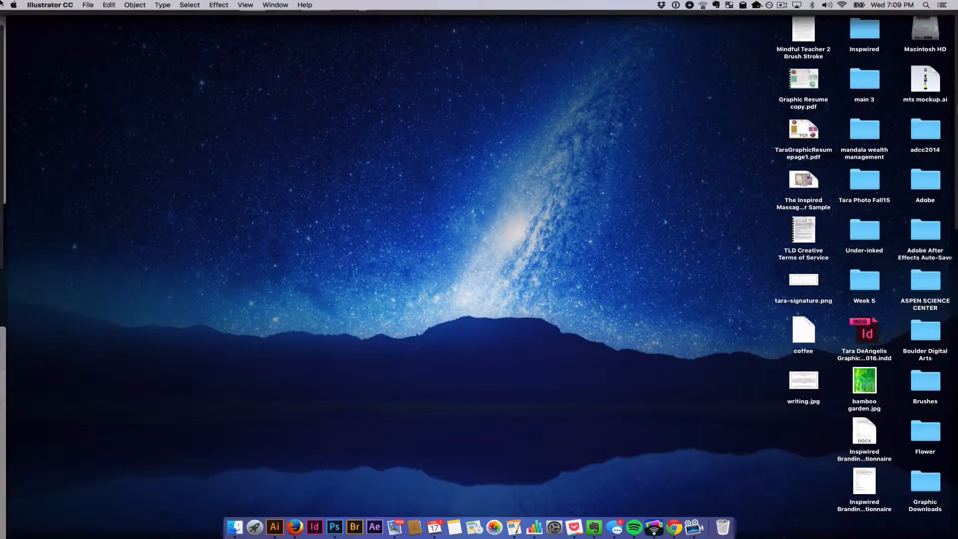
left_click(274, 525)
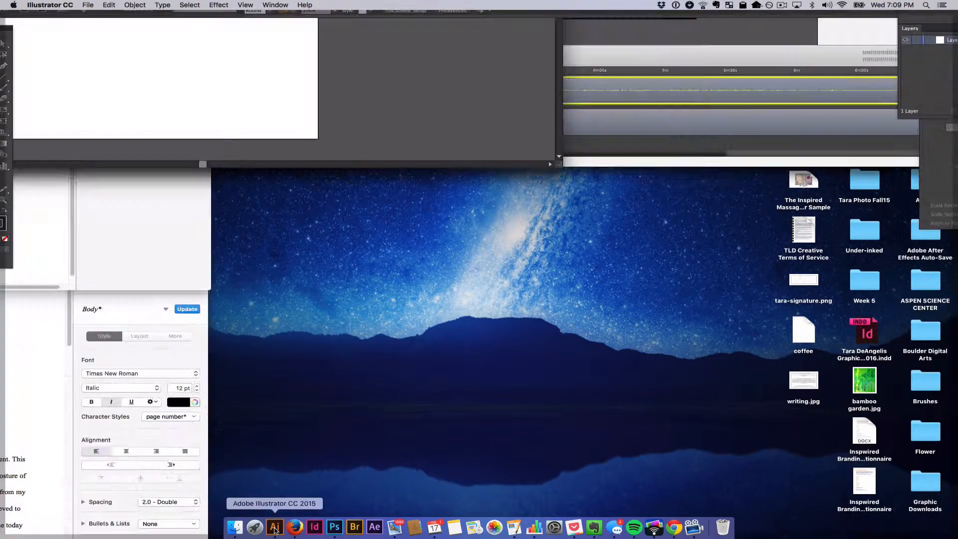
- Place the fresh-flower PNGs from Fresh Flower 1 through freshflower13 into the document
left_click(273, 527)
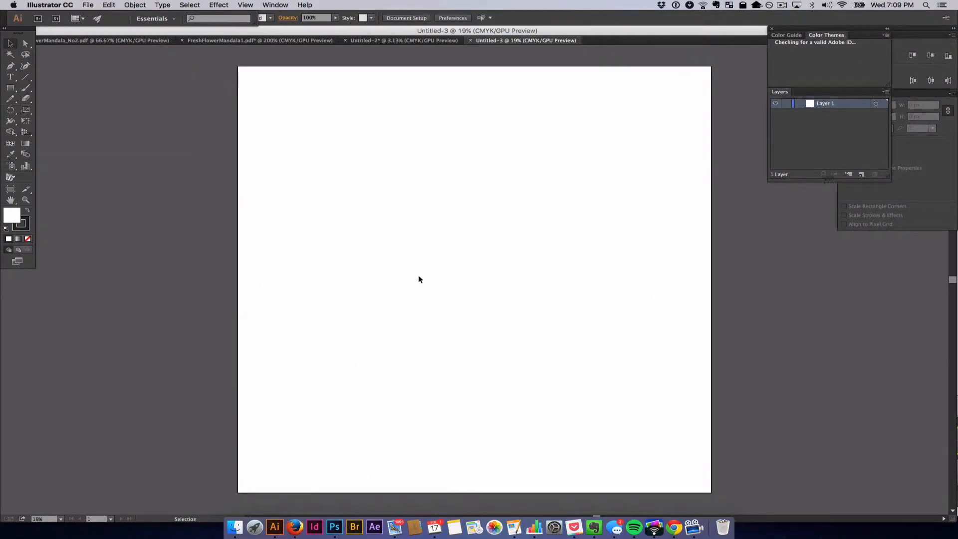
left_click(88, 5)
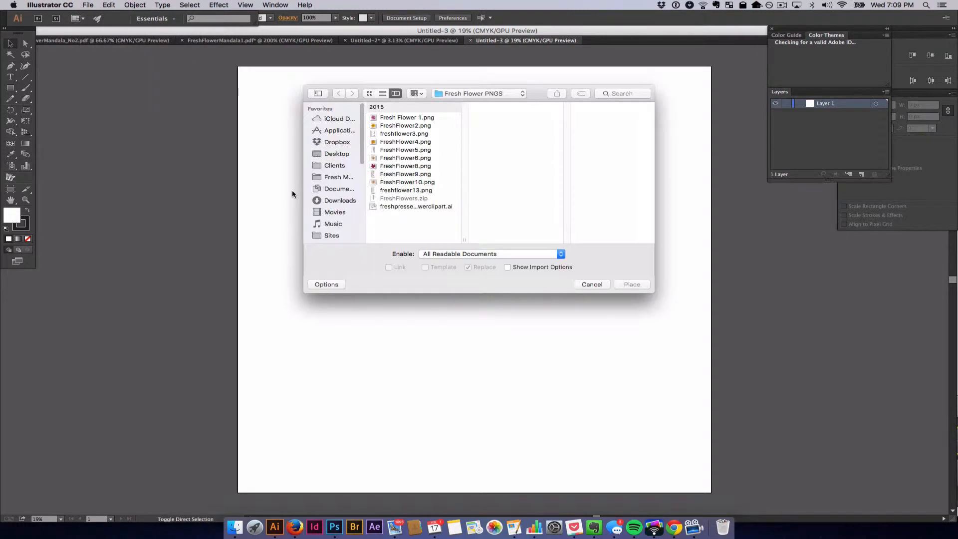
left_click(407, 116)
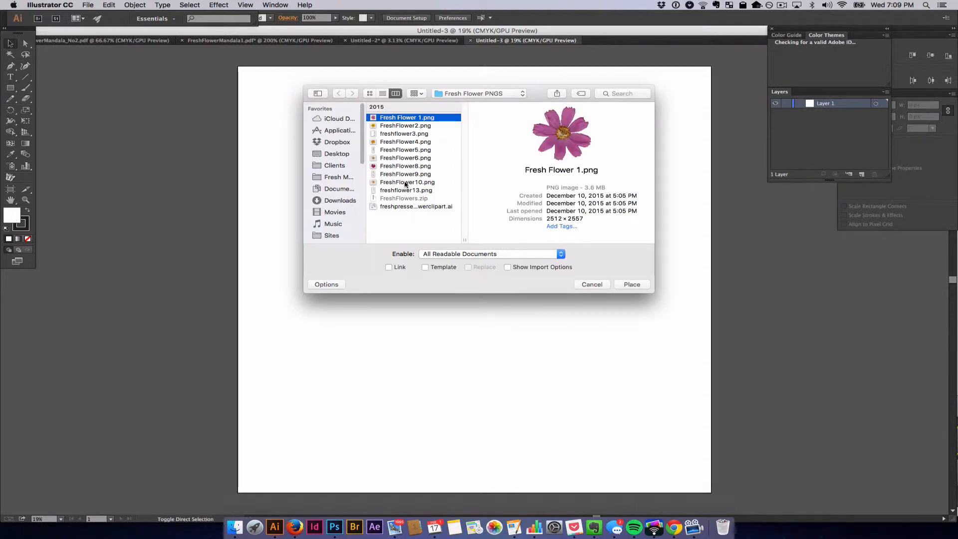
left_click(407, 182)
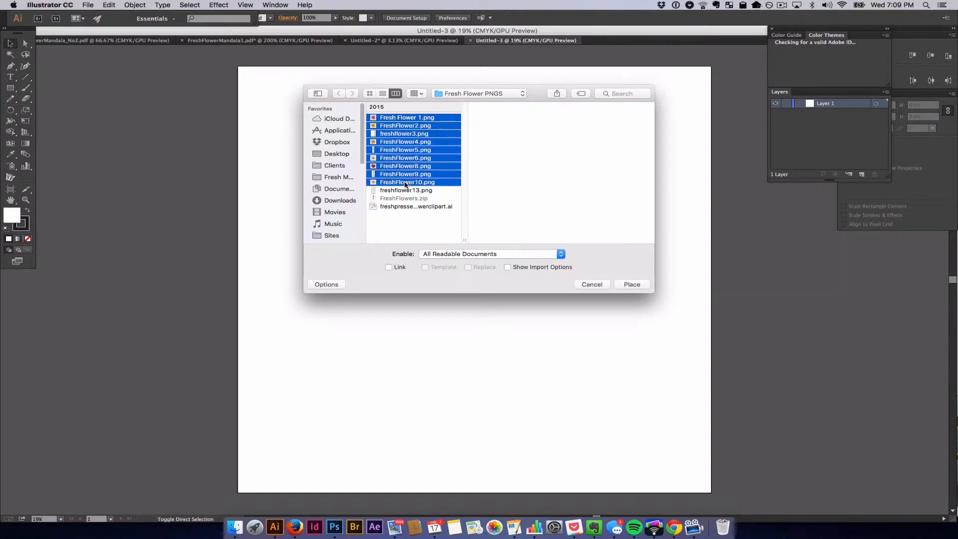
left_click(406, 190)
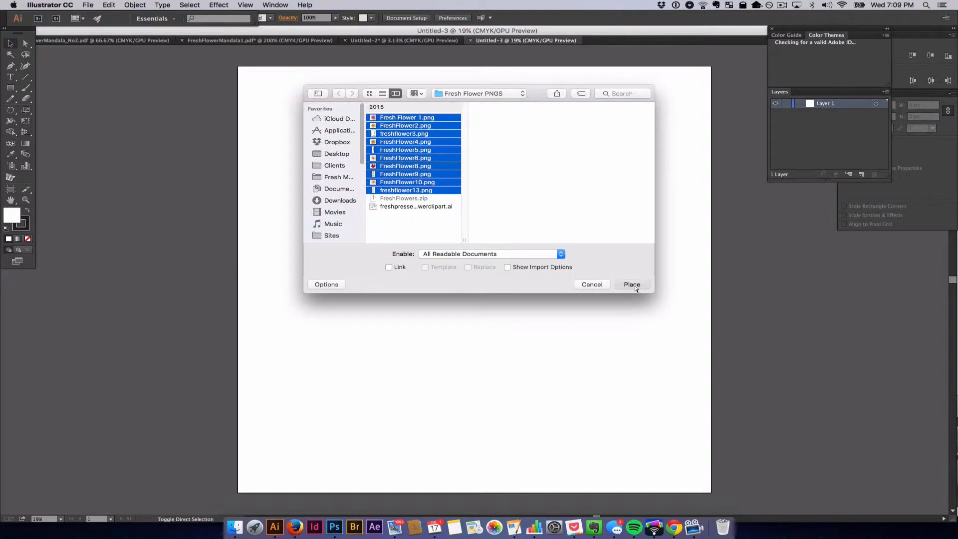
left_click(631, 284)
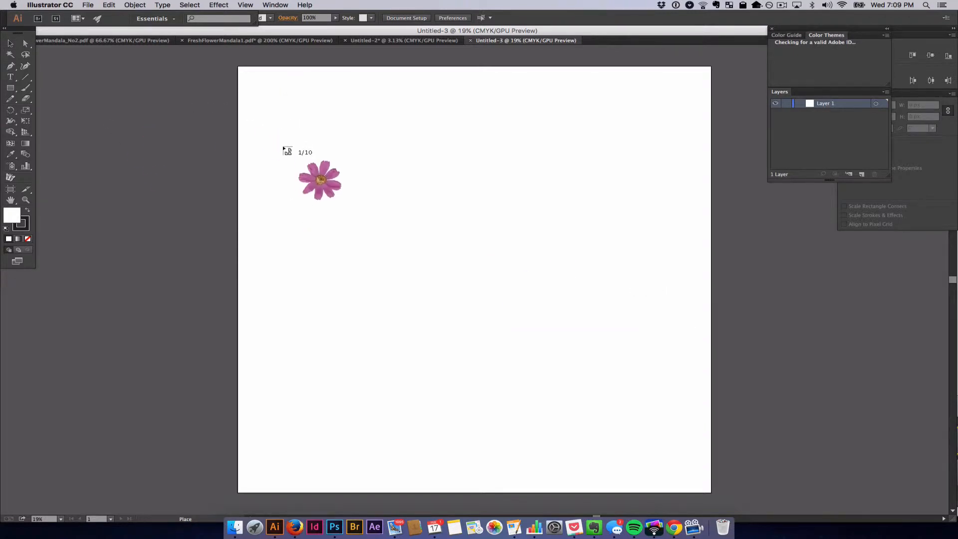
- Drop the first flower image onto the artboard and move the lavender sprig lower
left_click(378, 180)
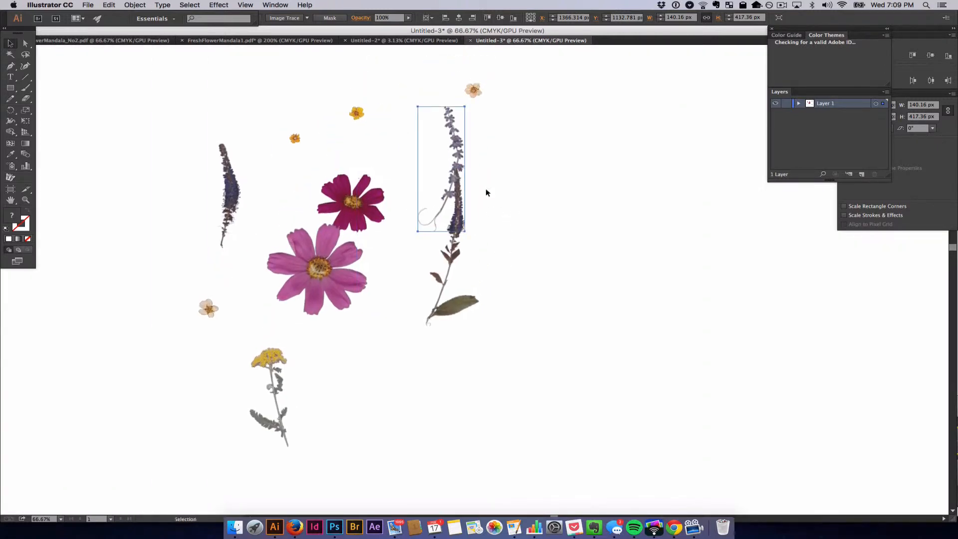
left_click_drag(440, 168, 397, 351)
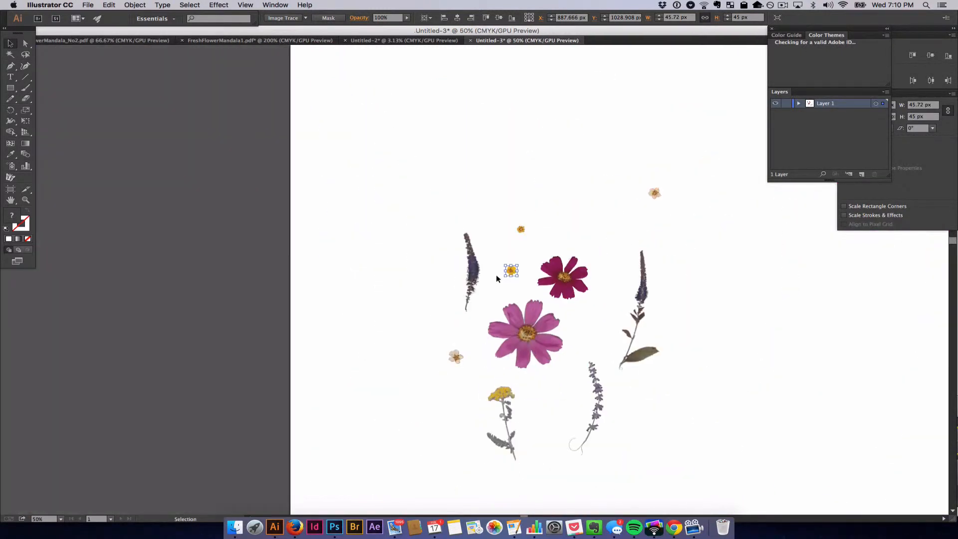
left_click_drag(511, 270, 226, 265)
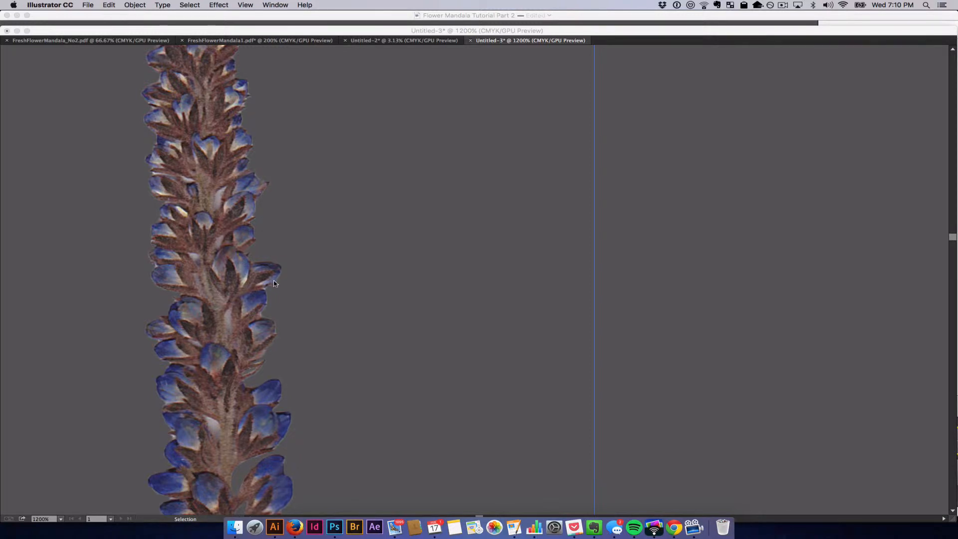
mouse_move(253, 255)
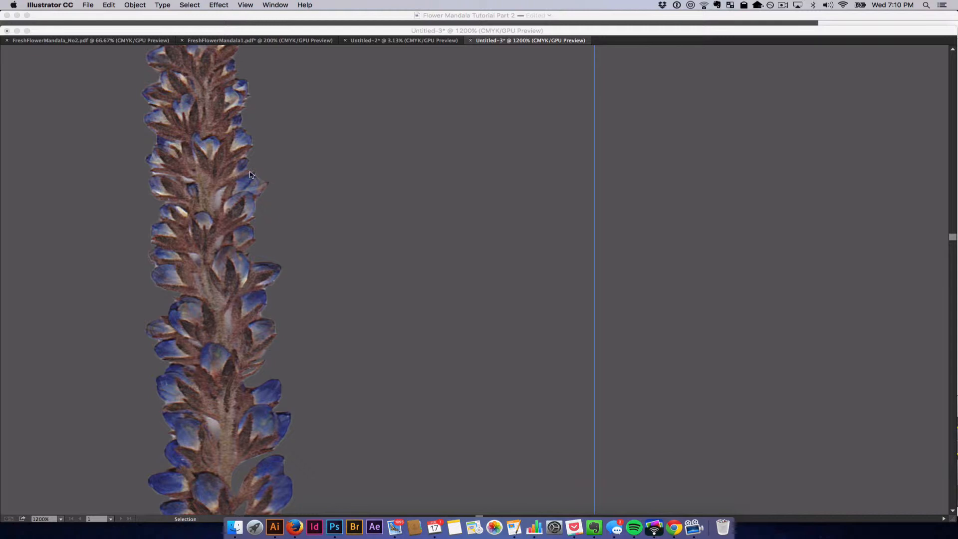
mouse_move(209, 168)
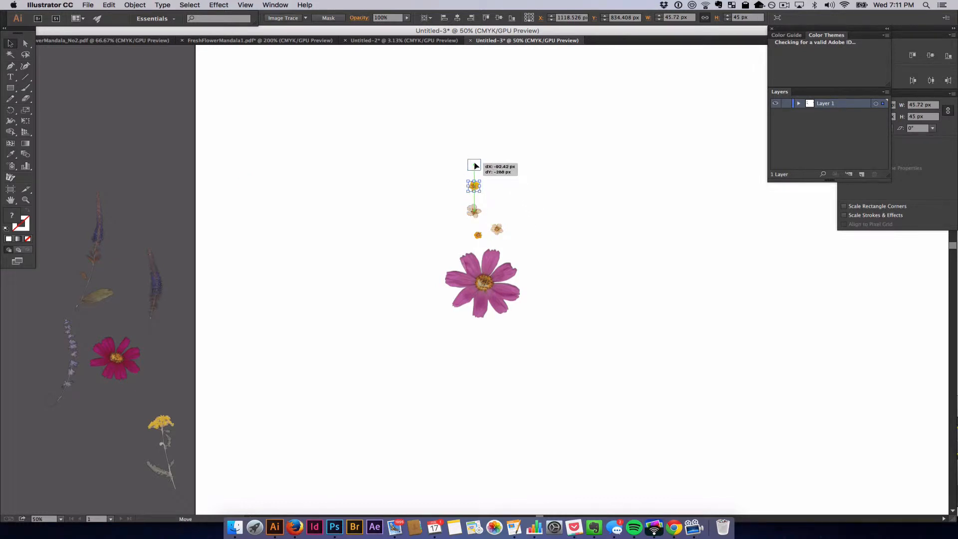
- Position a small blossom above the pink cosmos and select all the pieces together
left_click_drag(474, 186, 497, 198)
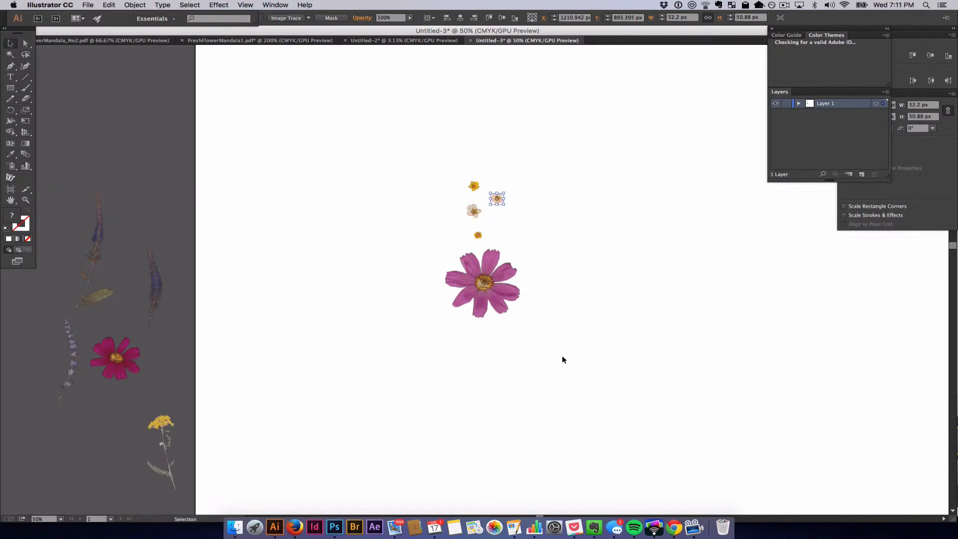
mouse_move(496, 328)
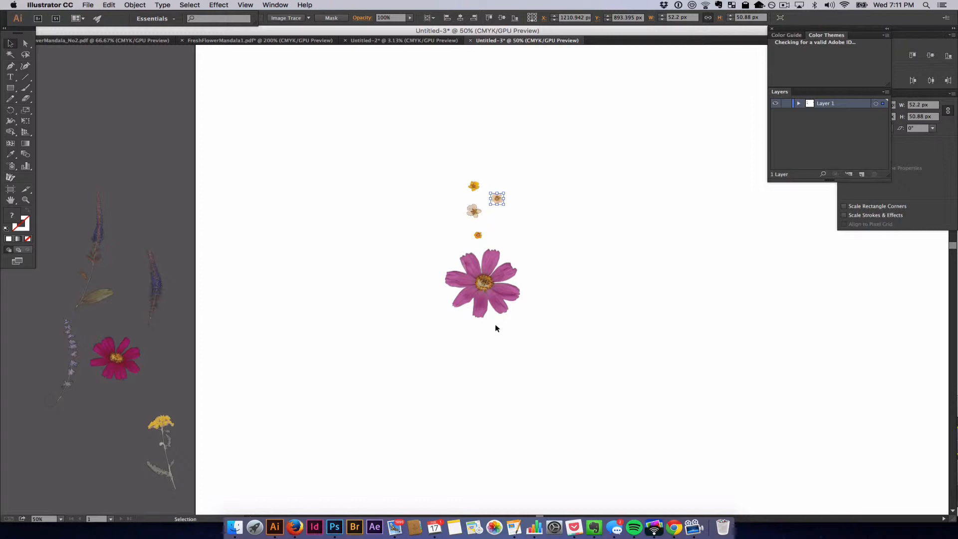
key("cmd+a")
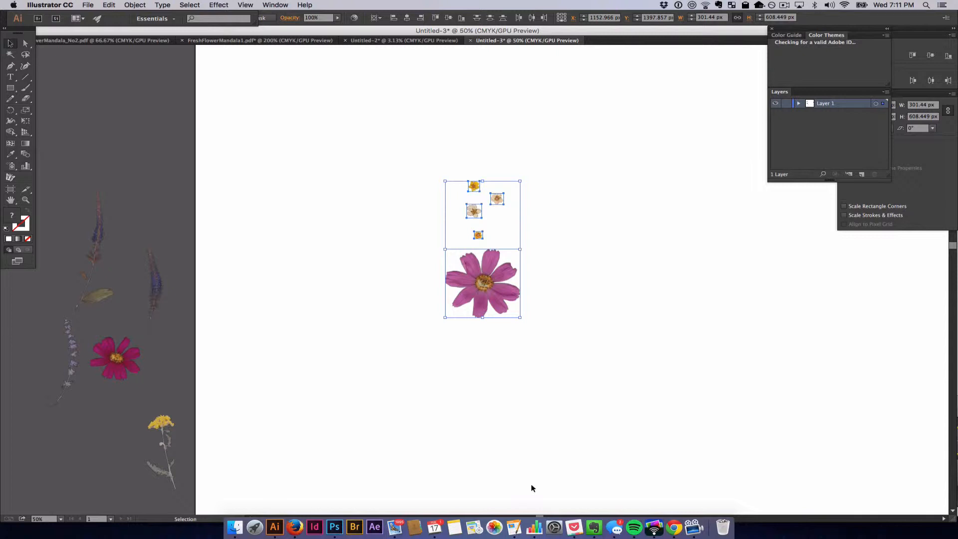
mouse_move(531, 493)
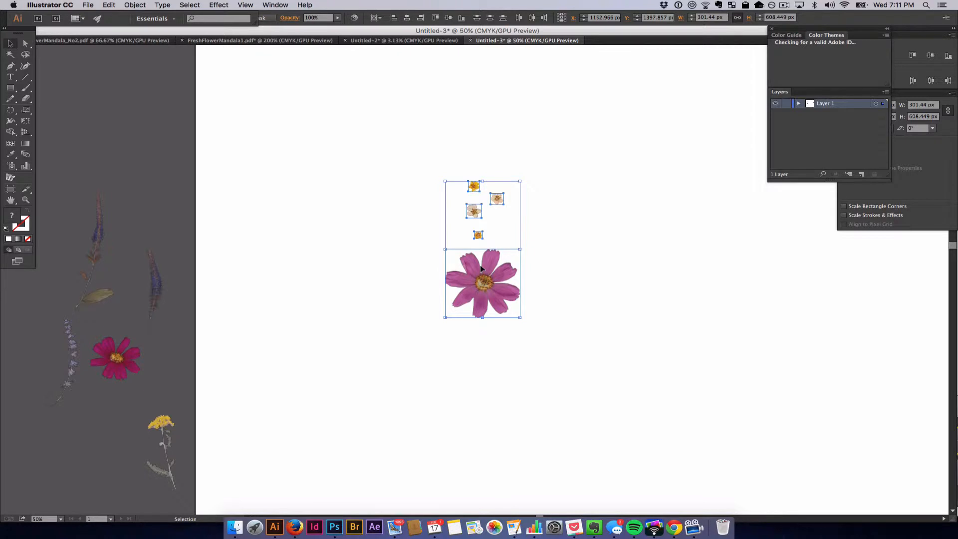
mouse_move(602, 283)
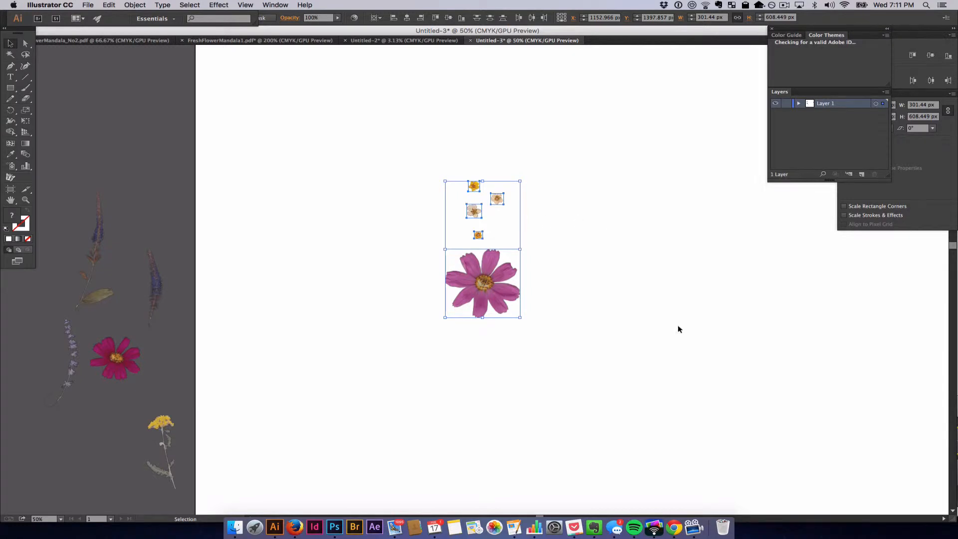
mouse_move(430, 223)
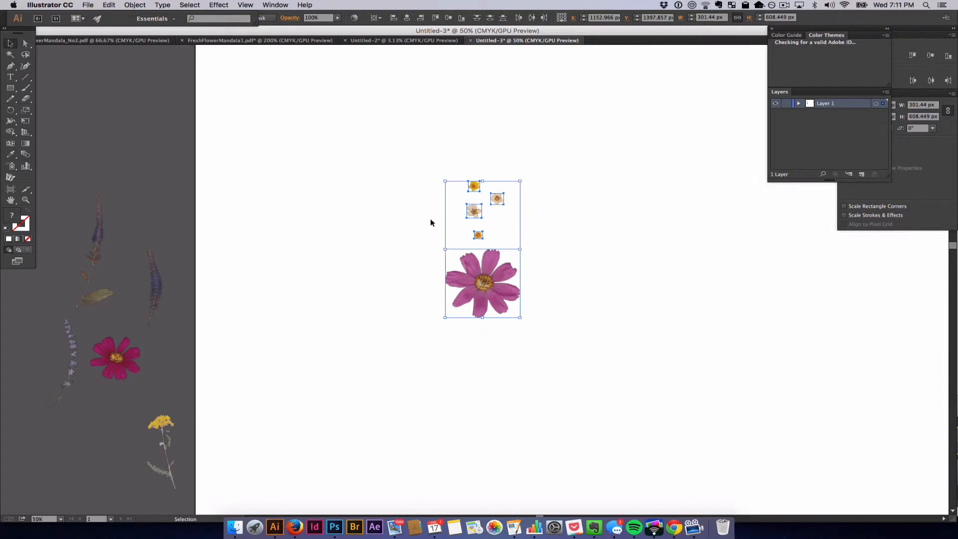
mouse_move(397, 460)
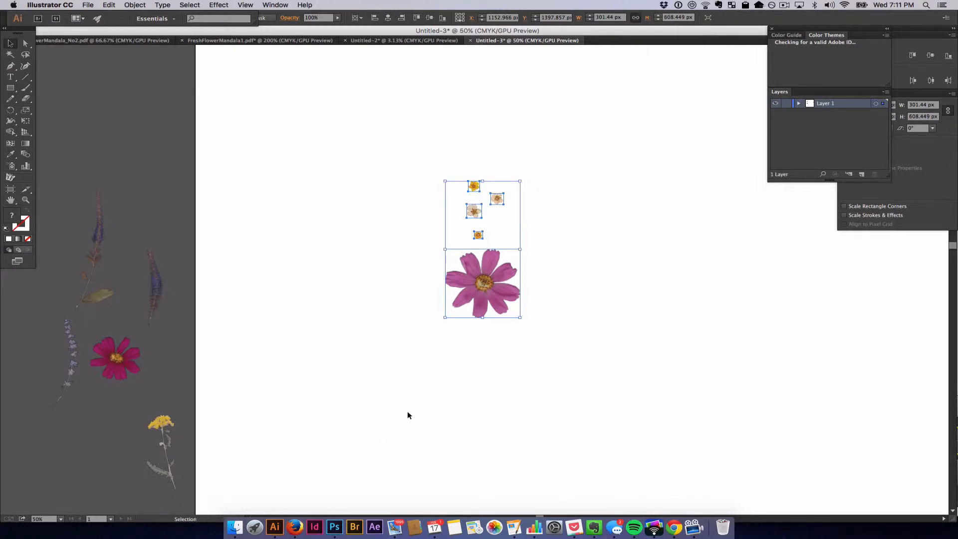
- Extend the flower selection's bounds with an empty piece below the cosmos
left_click(134, 5)
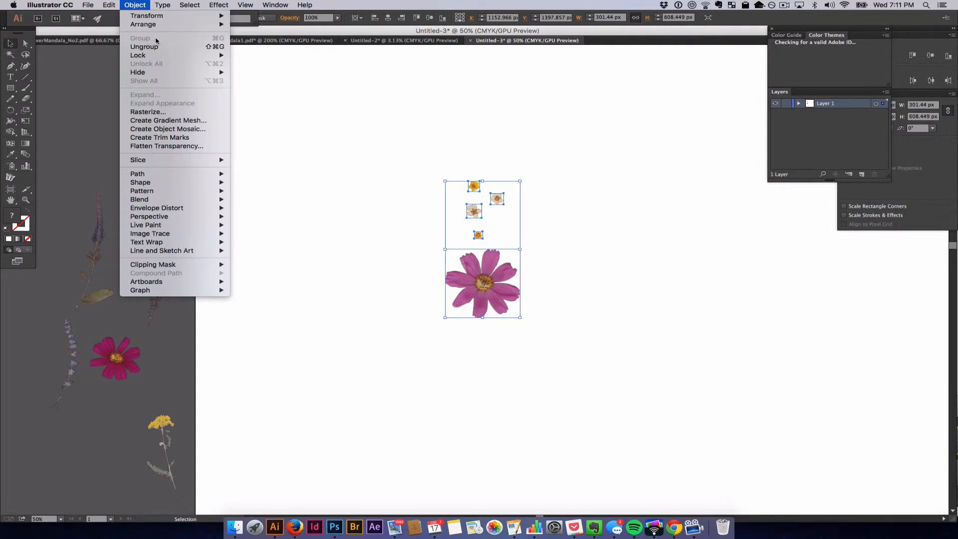
left_click(348, 214)
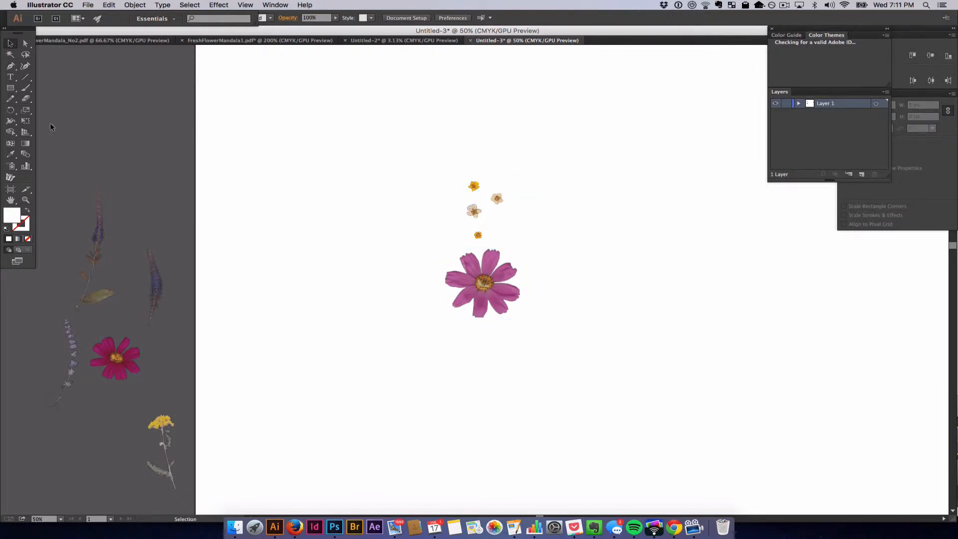
left_click(11, 65)
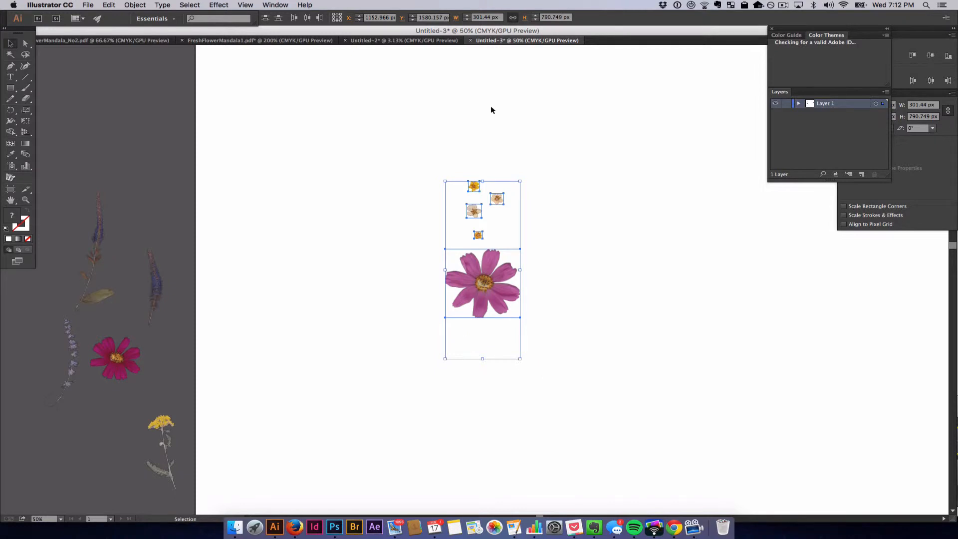
- Open Effect > Distort & Transform > Transform for the selected blossom group
left_click(218, 5)
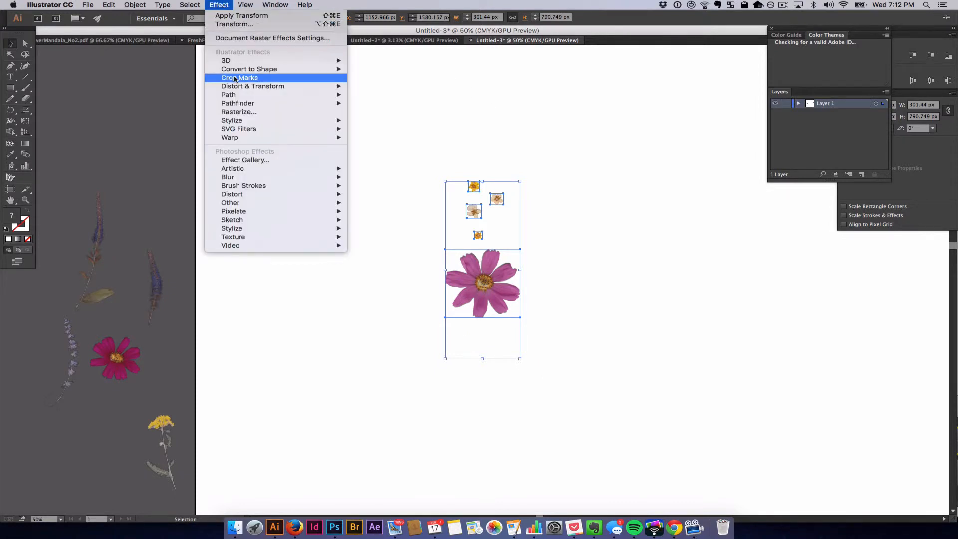
mouse_move(252, 85)
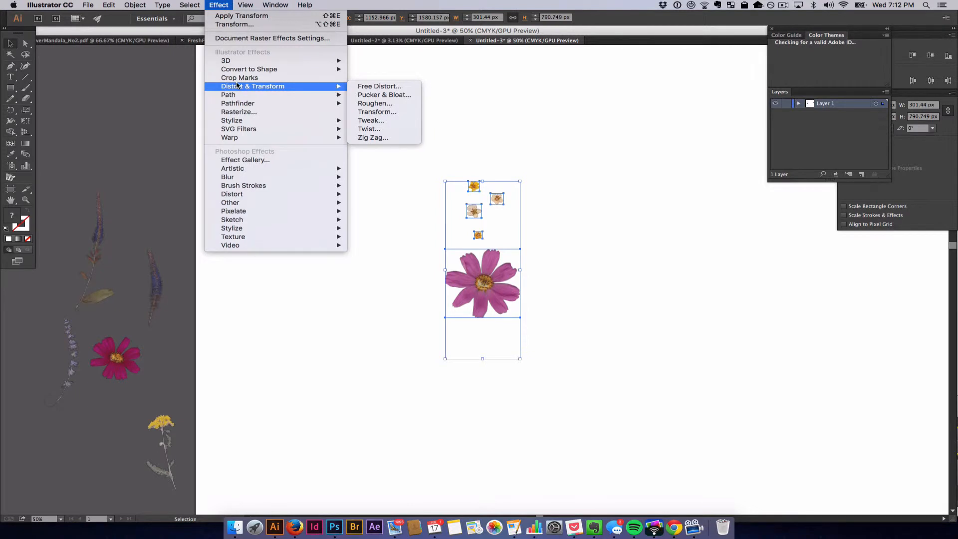
mouse_move(374, 103)
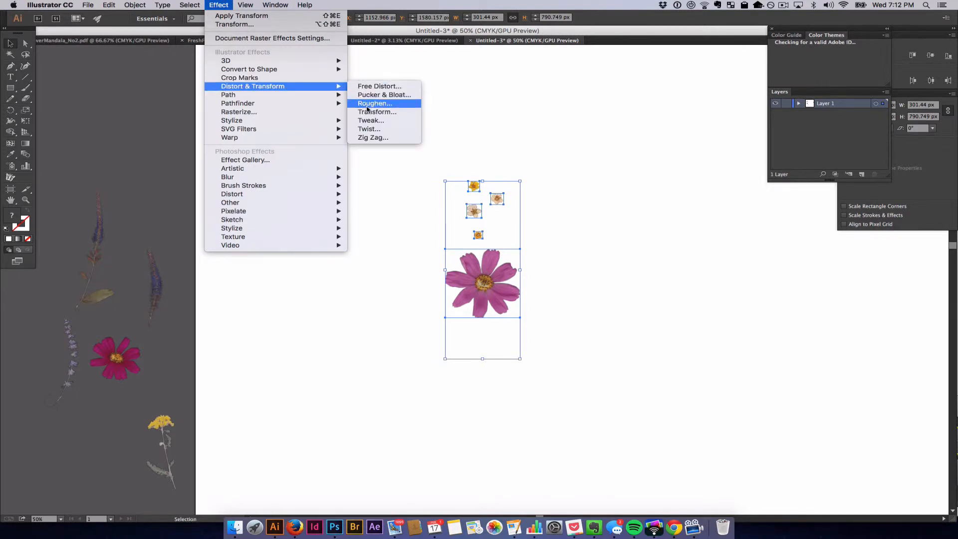
left_click(377, 111)
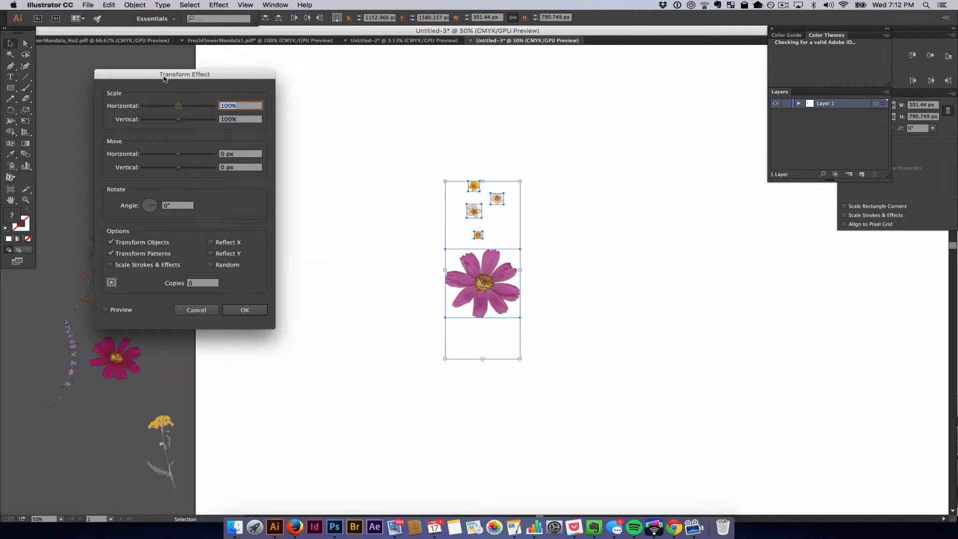
- Move the Transform Effect dialog aside and enable Preview
left_click_drag(184, 74, 220, 124)
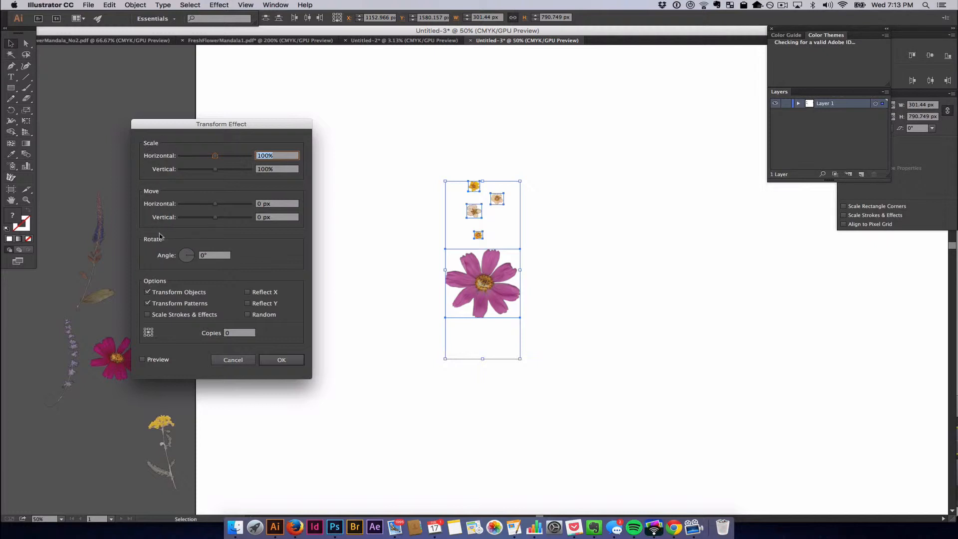
mouse_move(183, 253)
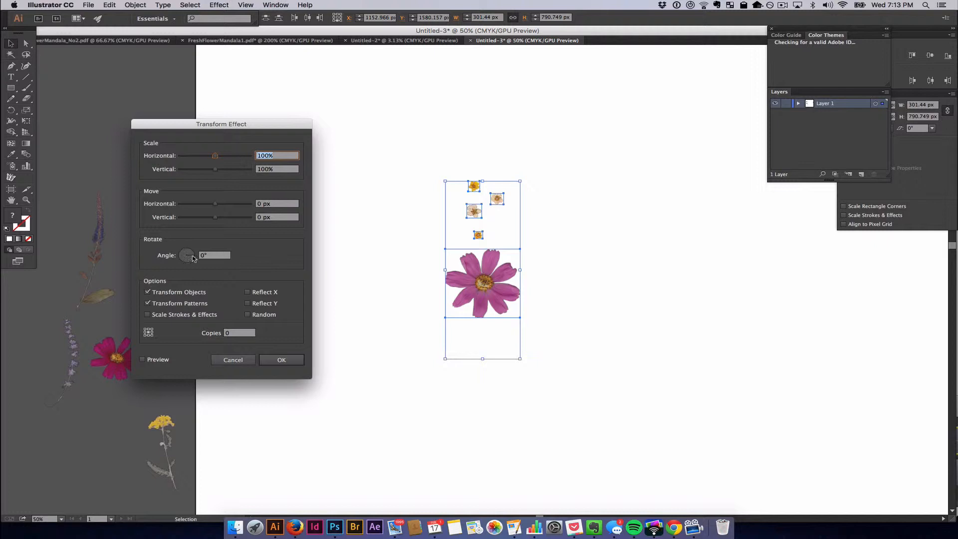
mouse_move(186, 264)
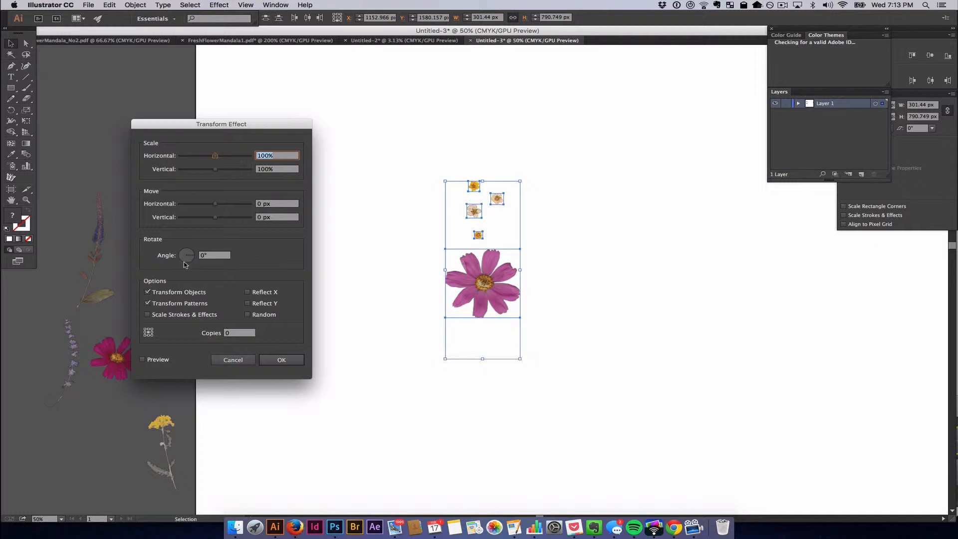
mouse_move(187, 257)
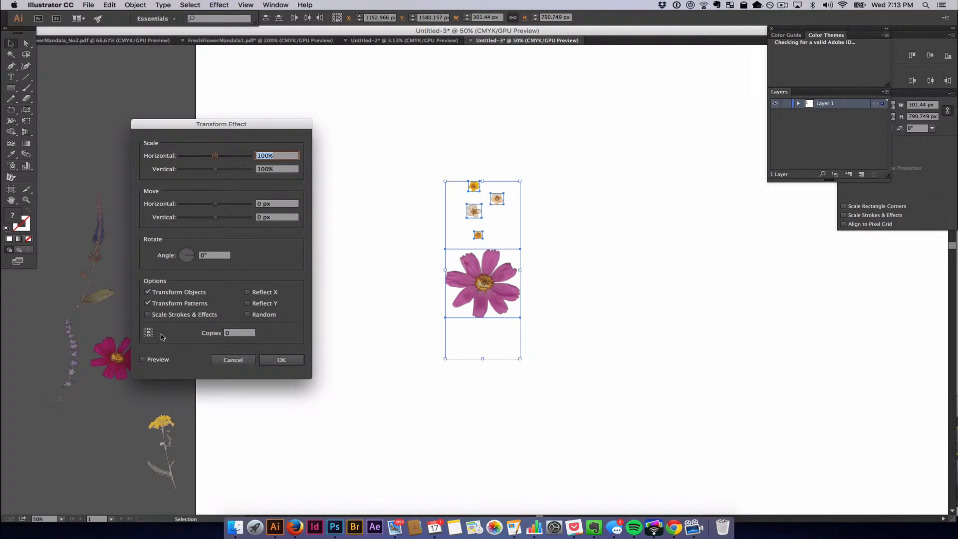
mouse_move(149, 336)
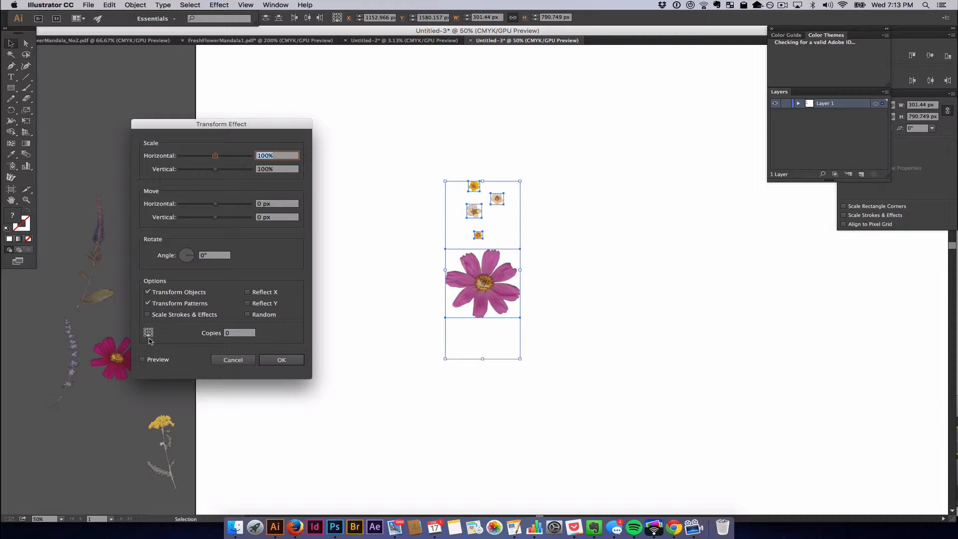
mouse_move(150, 343)
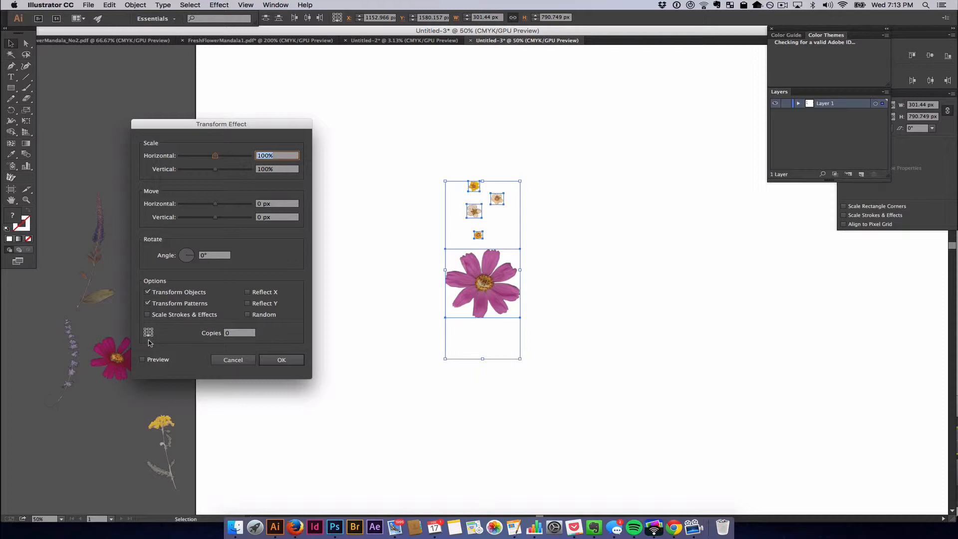
mouse_move(520, 393)
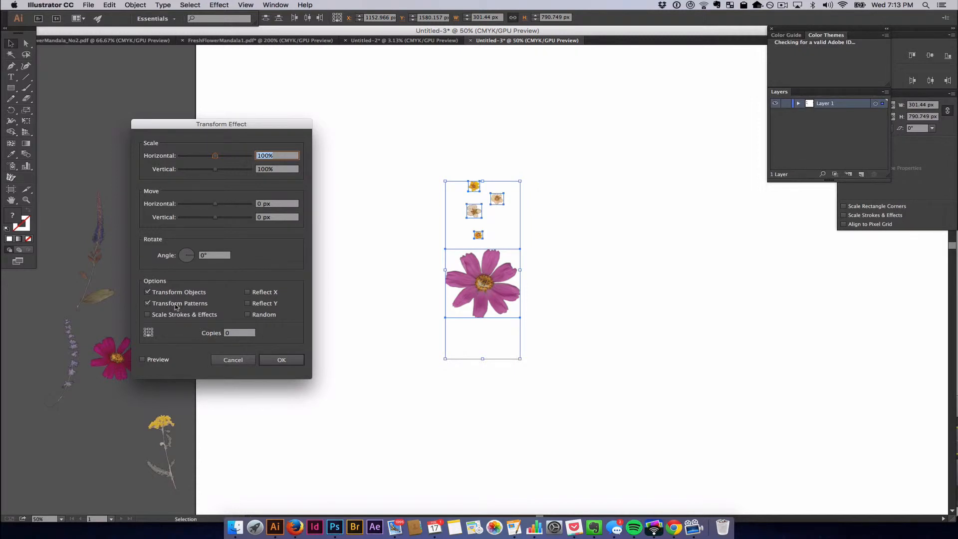
left_click(142, 359)
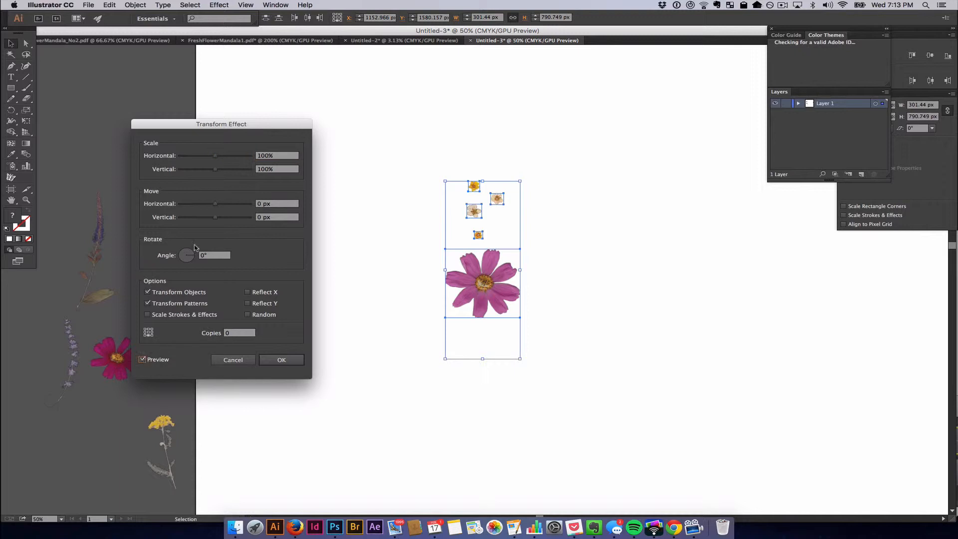
- Set the Transform effect to 8 copies with a 315° rotation angle
left_click_drag(221, 123, 169, 109)
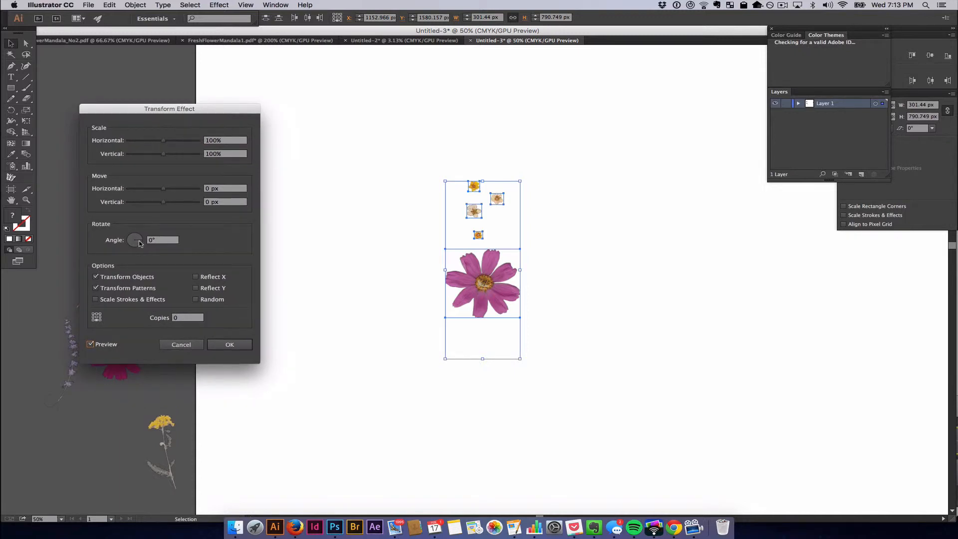
left_click(187, 317)
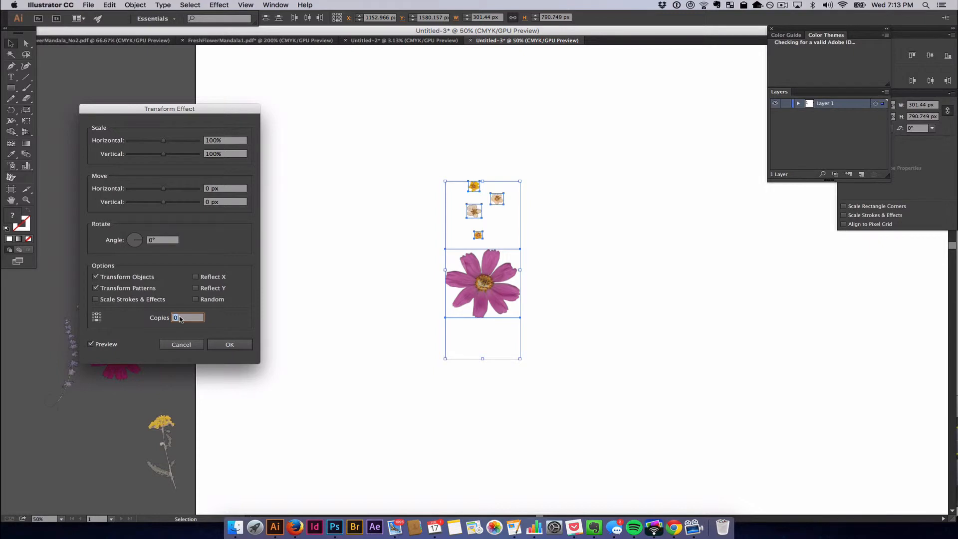
mouse_move(510, 308)
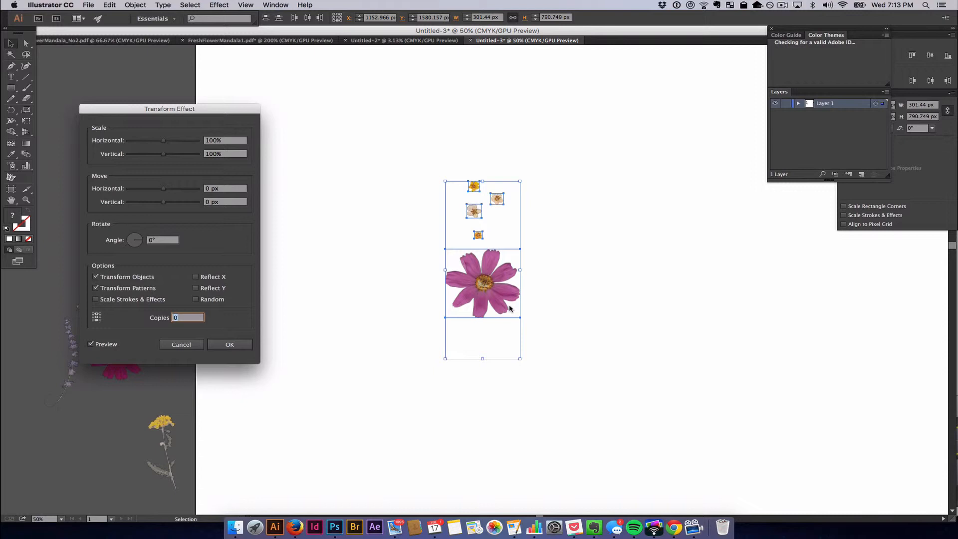
mouse_move(502, 276)
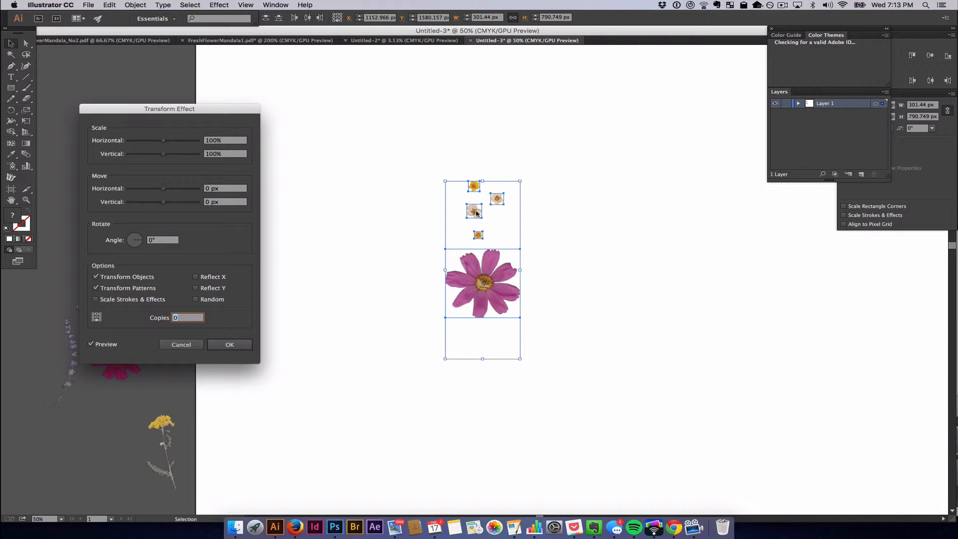
mouse_move(599, 240)
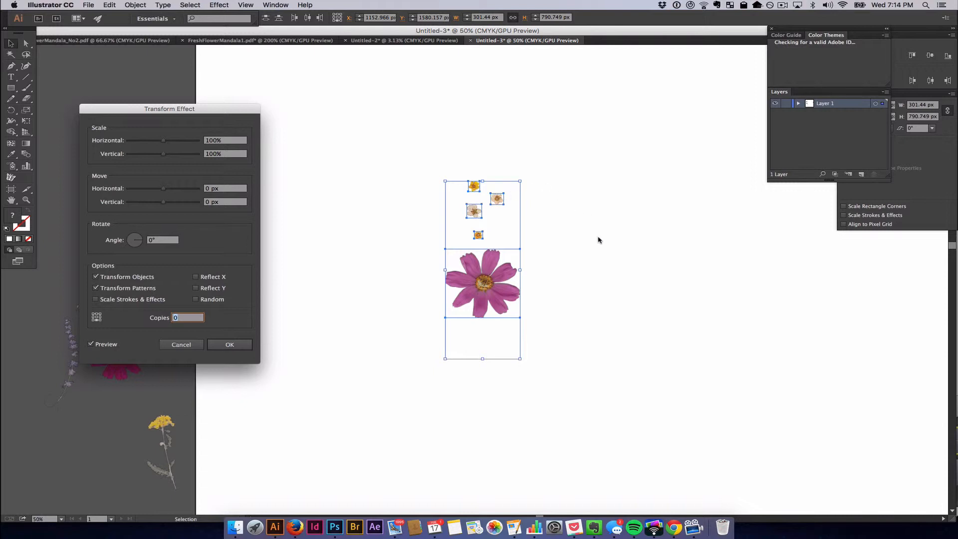
mouse_move(438, 461)
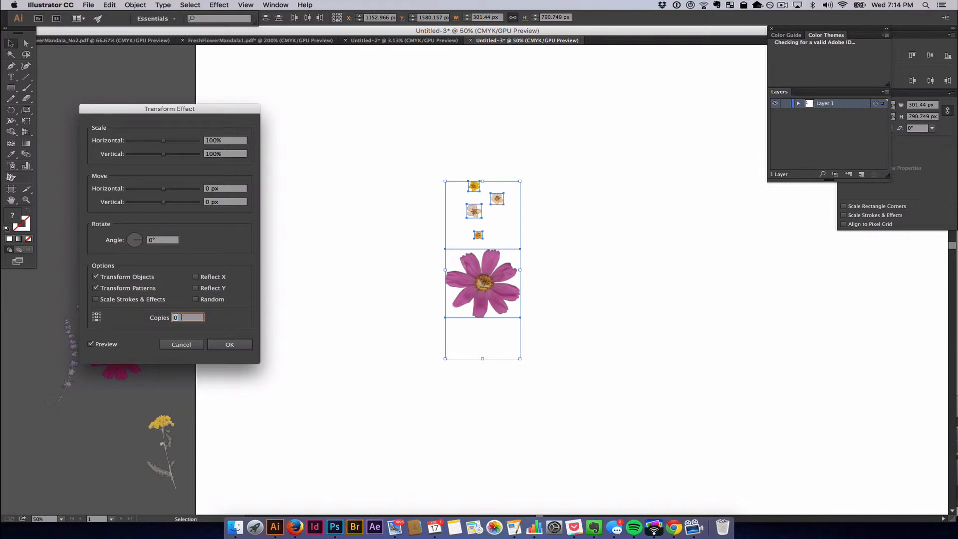
type("8")
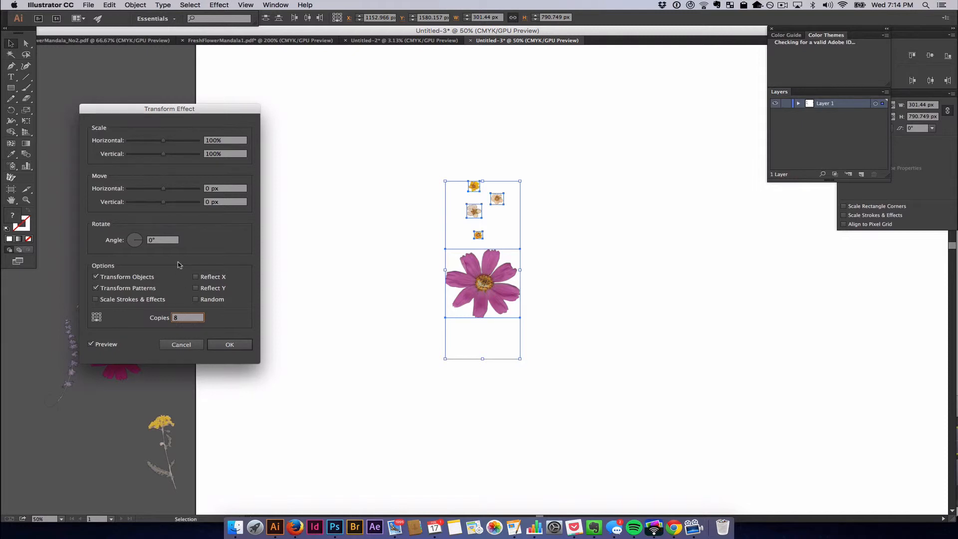
mouse_move(141, 330)
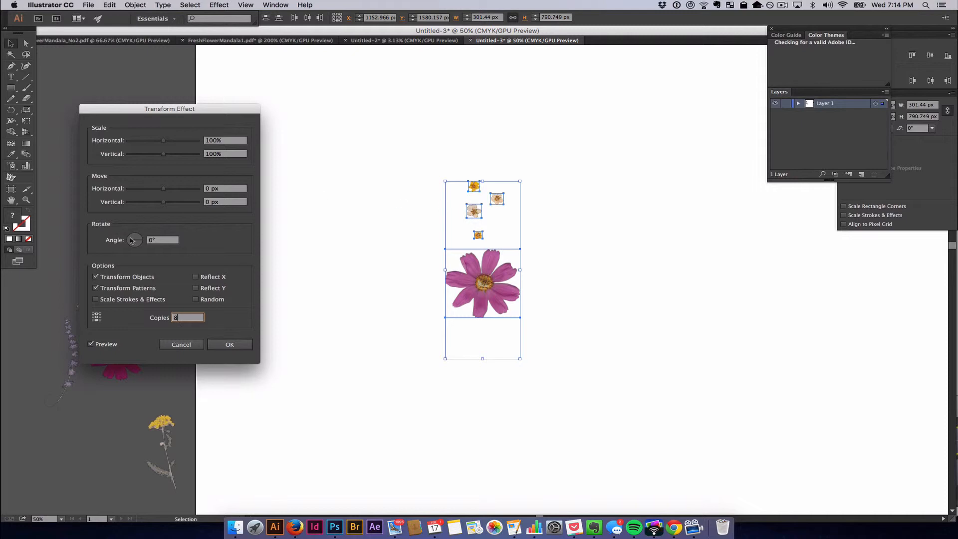
left_click(161, 240)
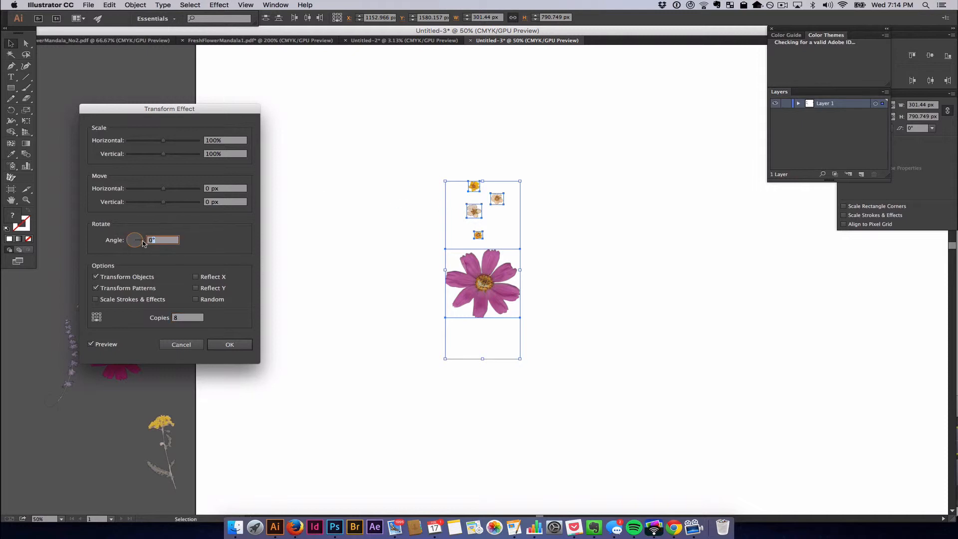
type("315")
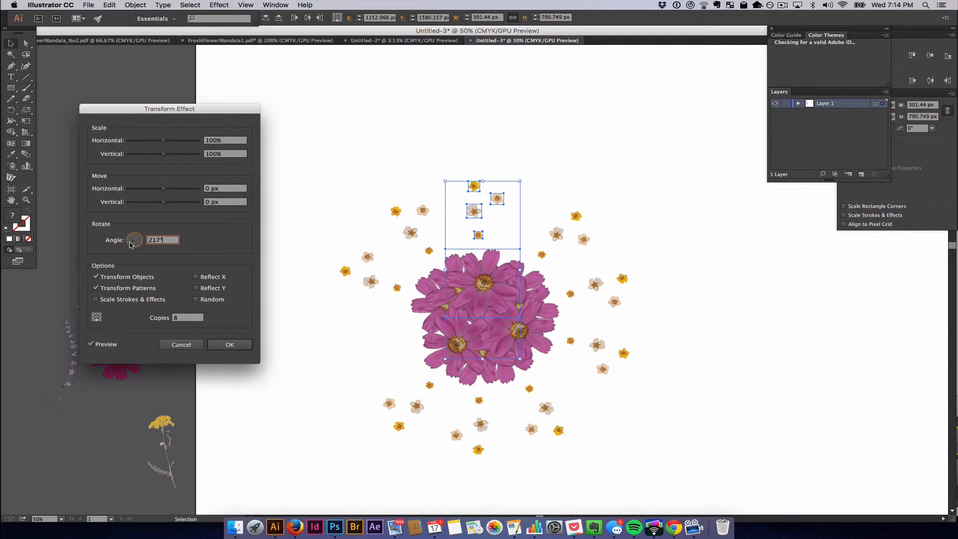
- Try rotation angles from 30° up to 139°, committing 138° between copies
type("1081")
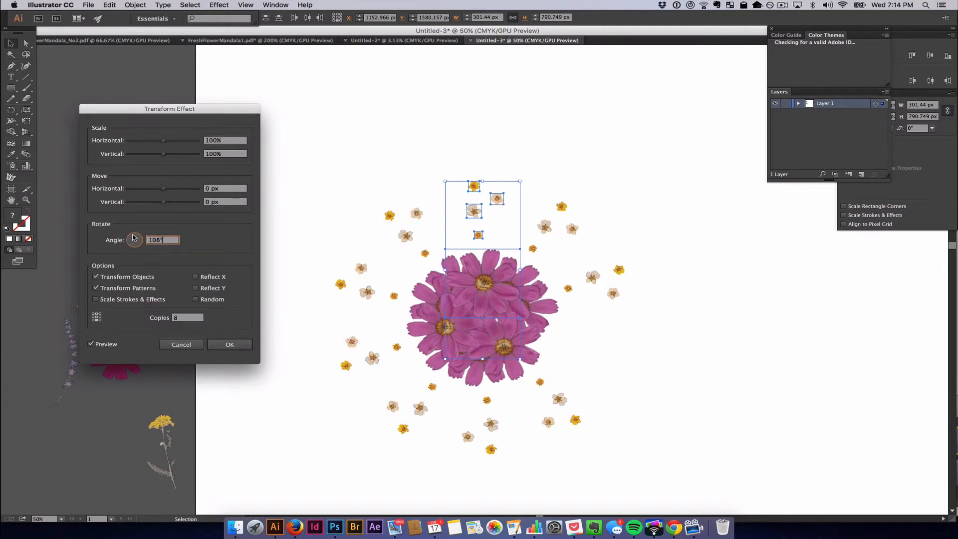
type("30")
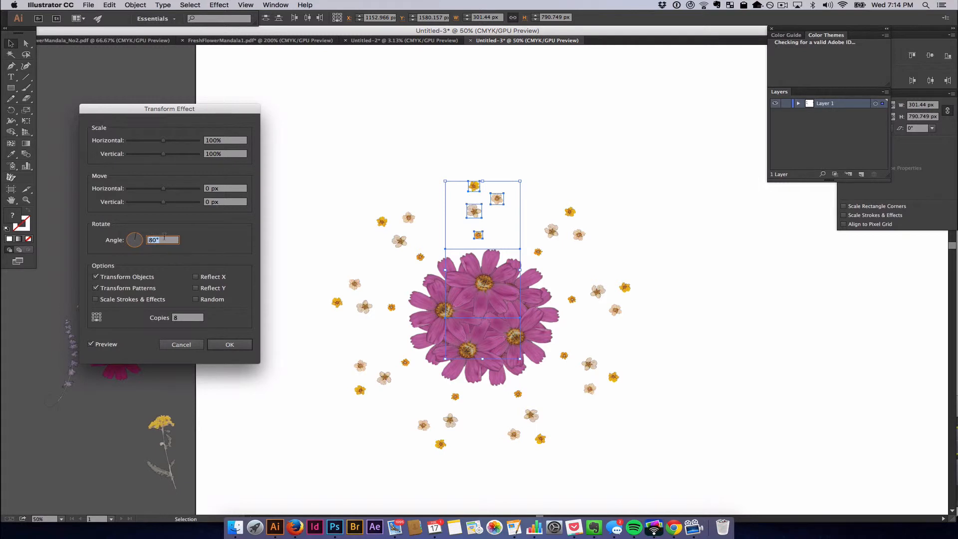
type("89")
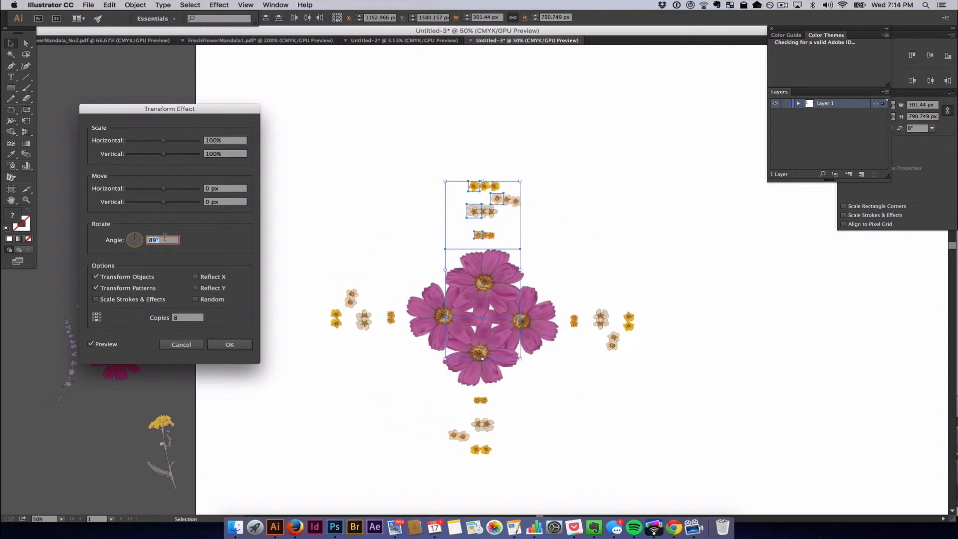
type("100°")
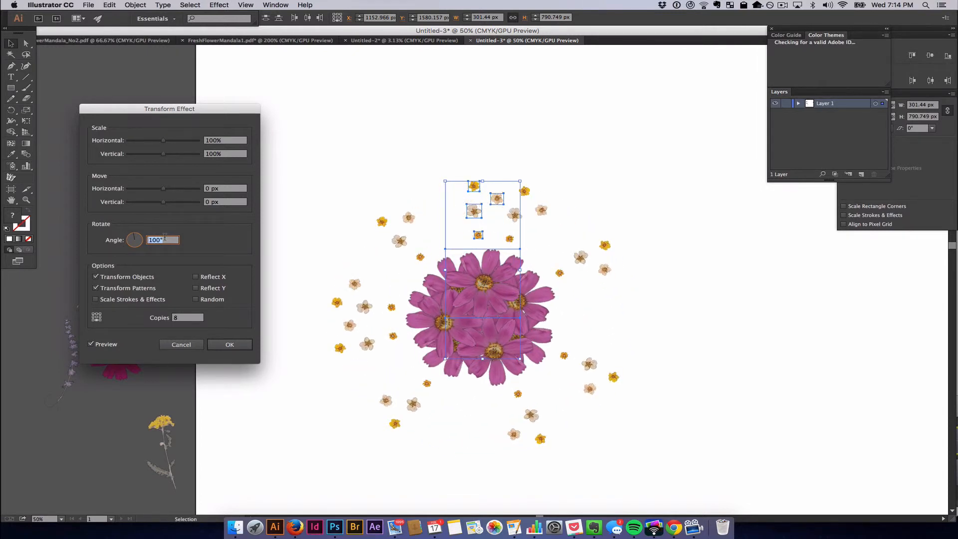
type("98°")
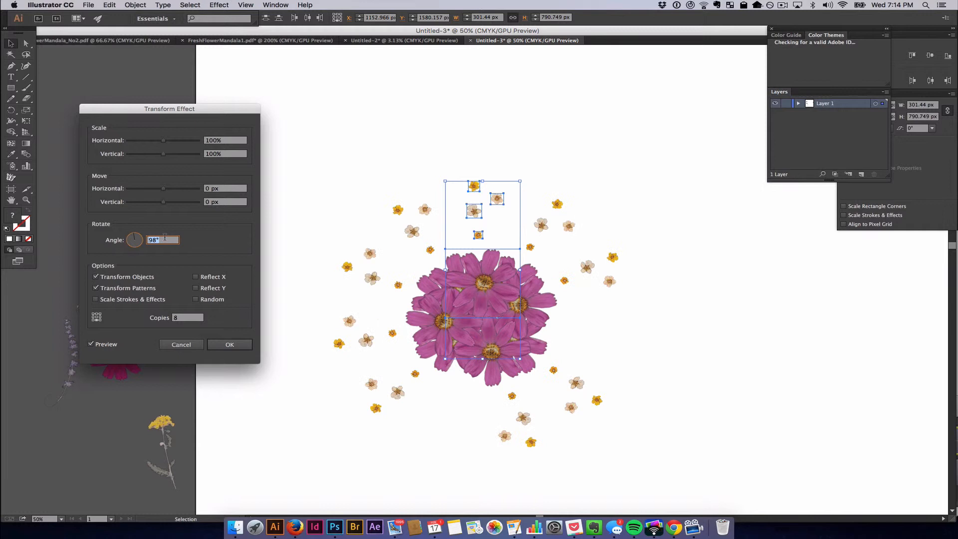
type("107°")
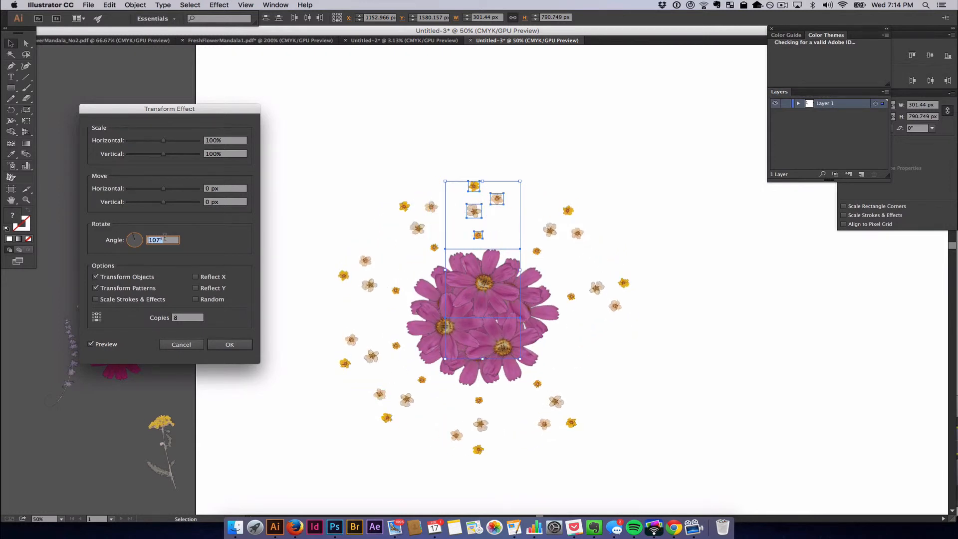
type("110")
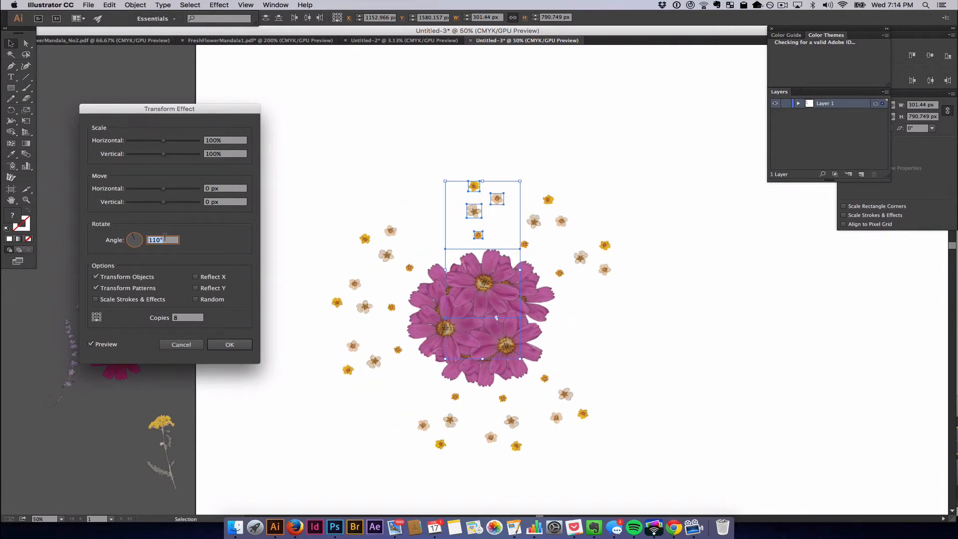
type("119")
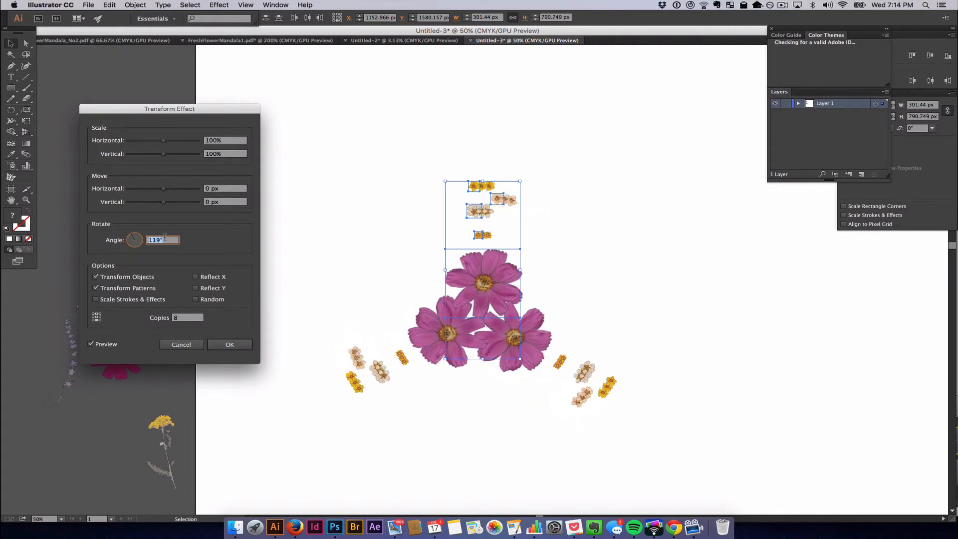
type("138")
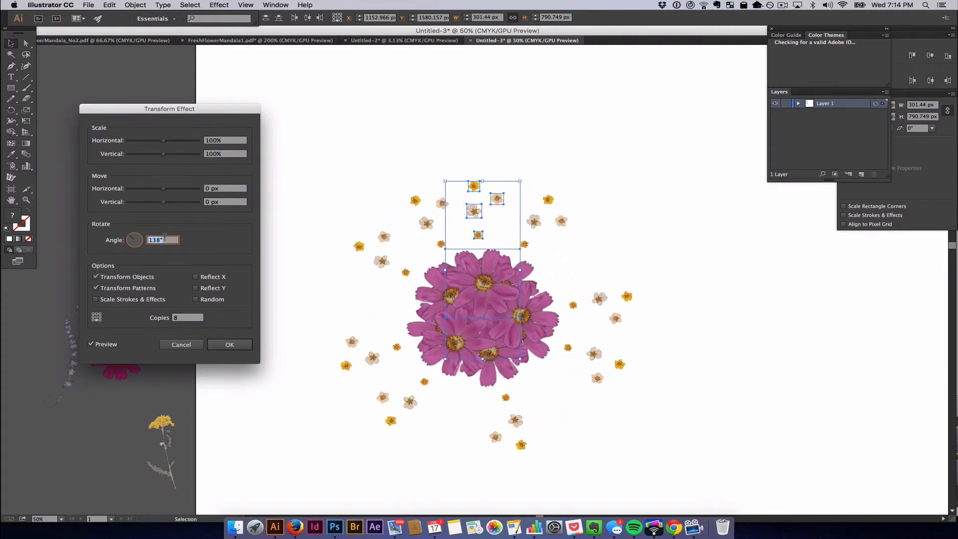
type("139")
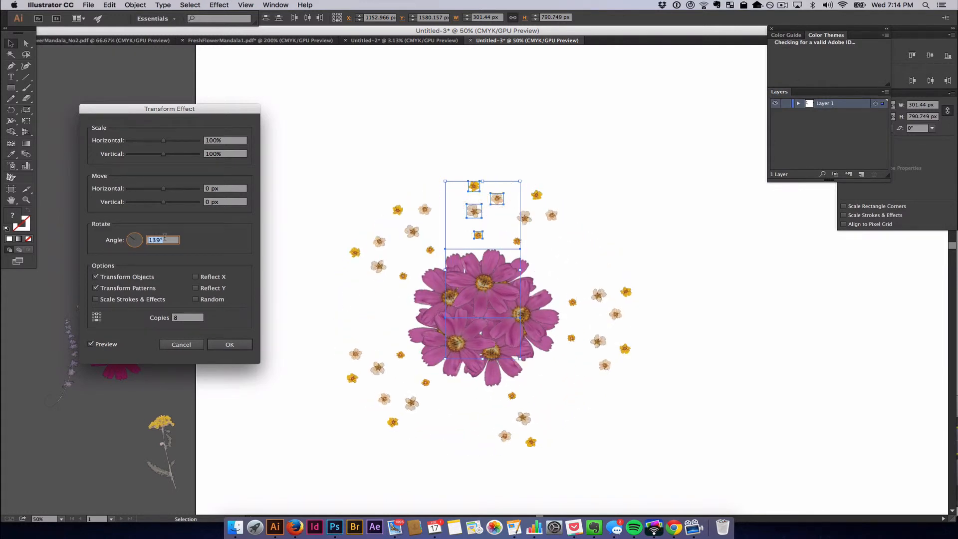
key("Down")
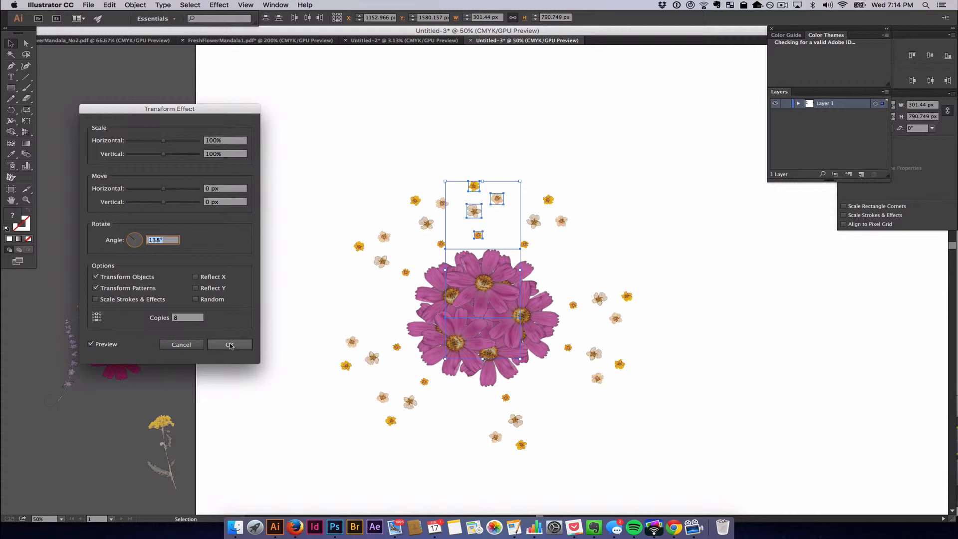
left_click(187, 317)
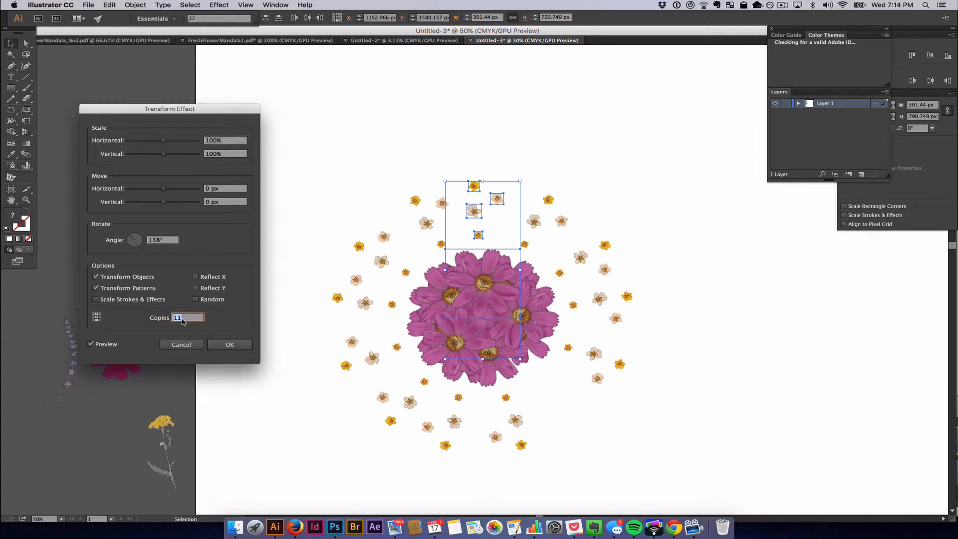
- Raise Copies to 14, then 45, and apply the Transform effect
type("14")
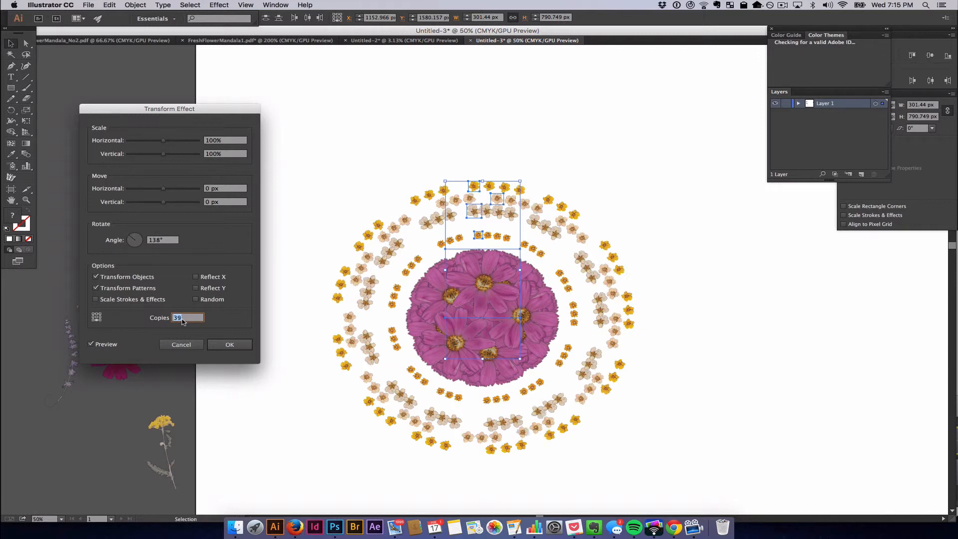
type("45")
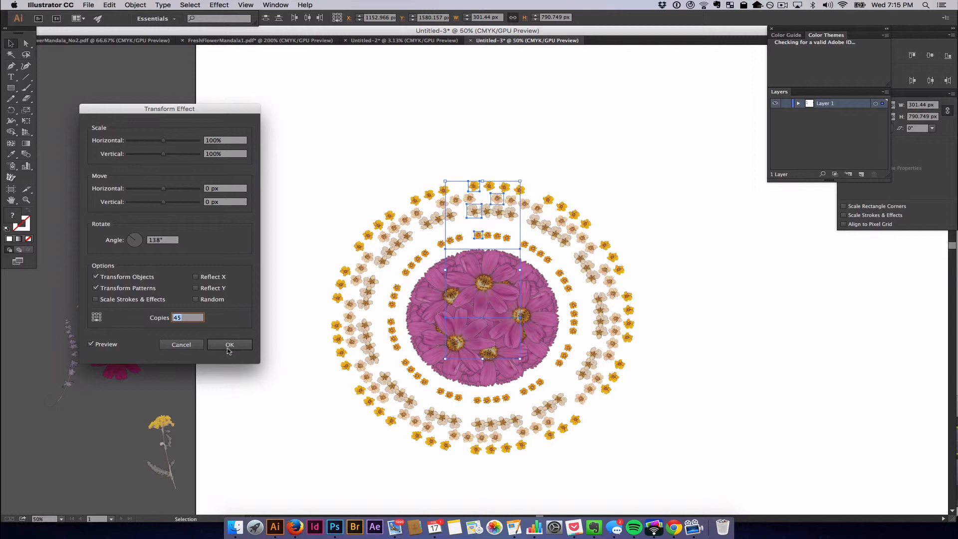
left_click(229, 344)
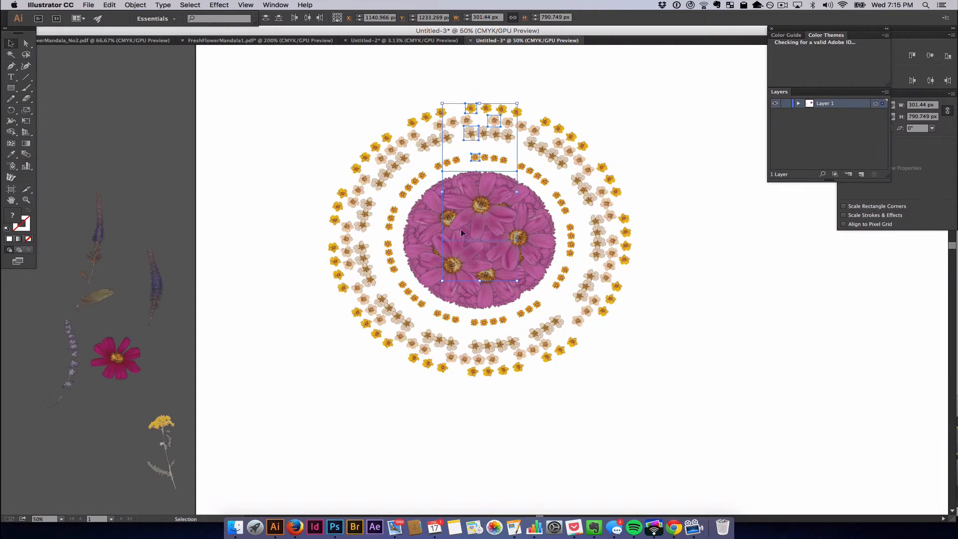
mouse_move(443, 193)
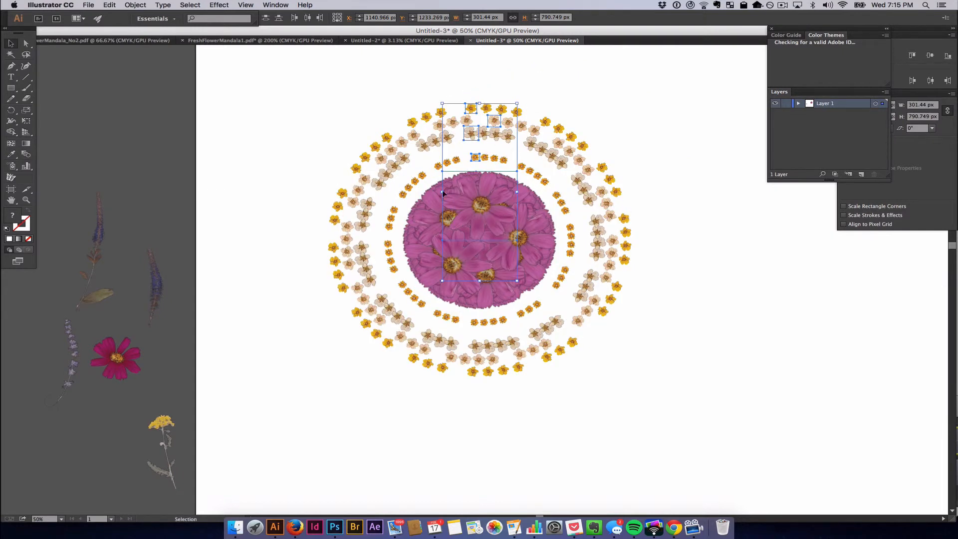
- Drag the artwork up and left so the blossom rings centre on the cosmos disc
left_click_drag(479, 193, 433, 177)
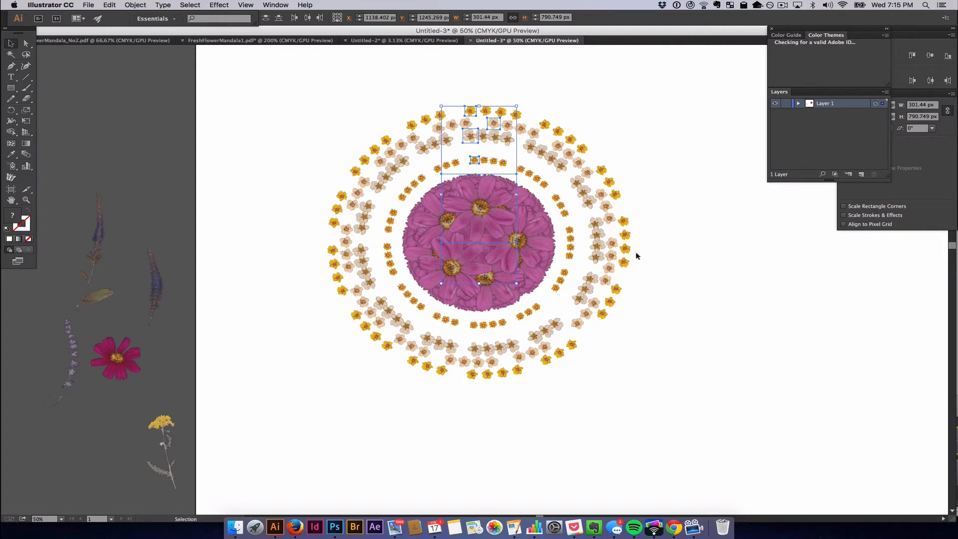
mouse_move(525, 131)
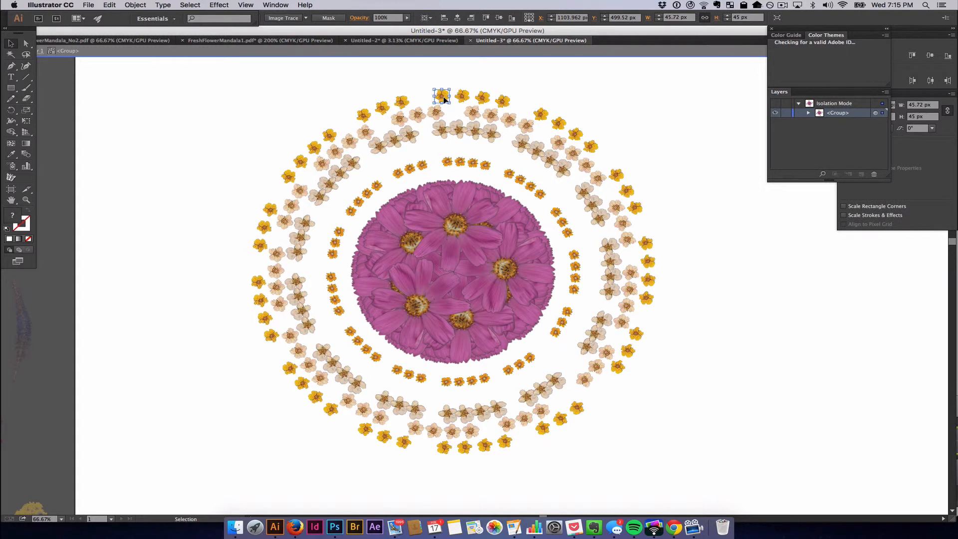
- Nudge the top yellow blossom of the outer ring slightly left
left_click_drag(443, 96, 427, 96)
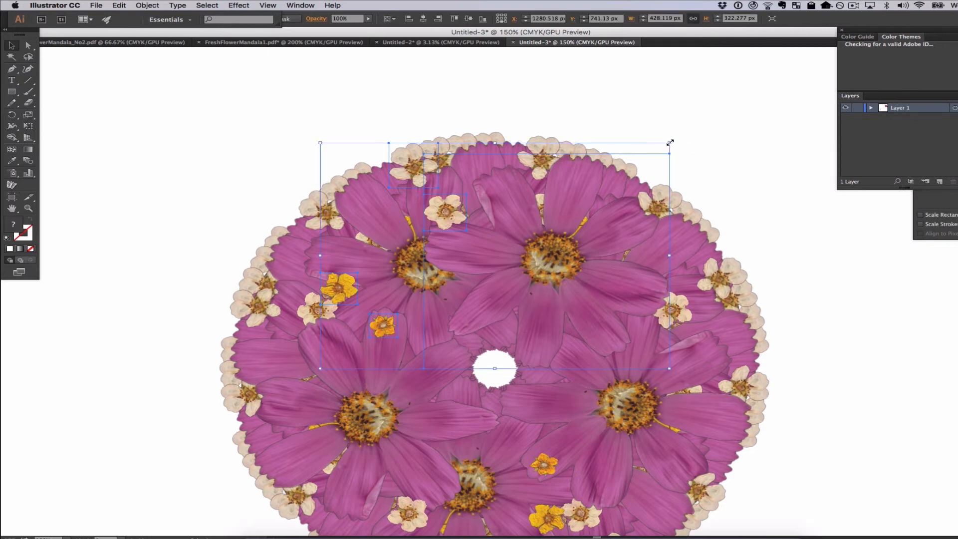
- Scale up the loose top blossoms, deselect, and enter the flower group in Isolation Mode
left_click_drag(669, 144, 797, 92)
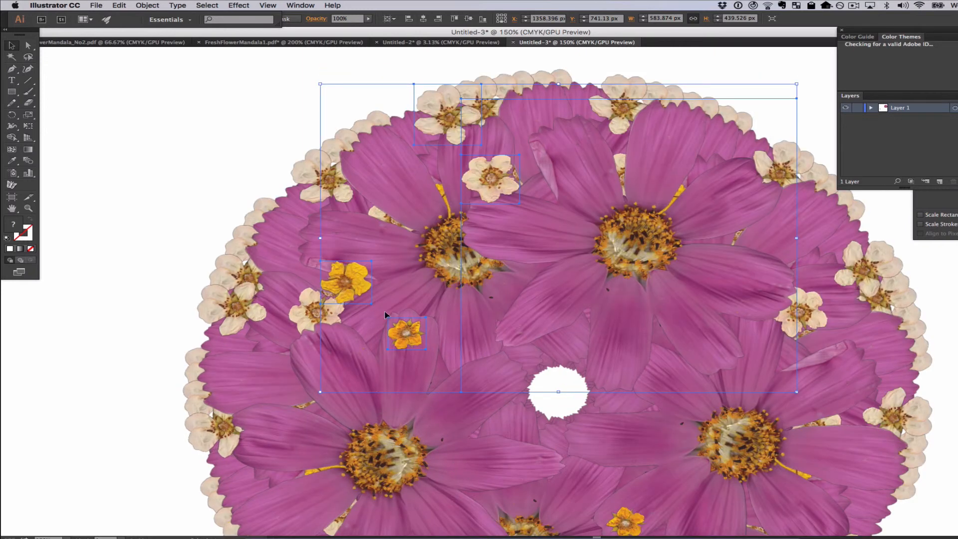
mouse_move(547, 263)
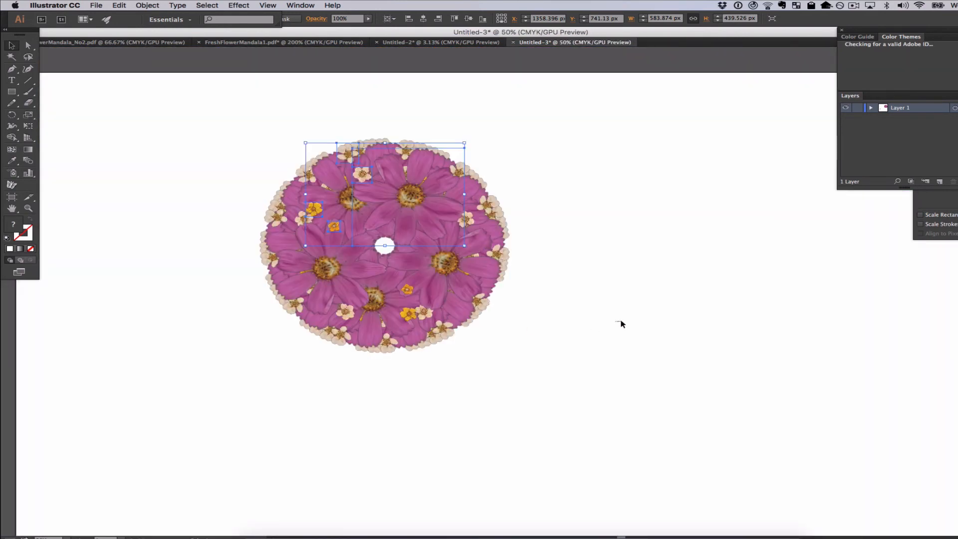
left_click(332, 359)
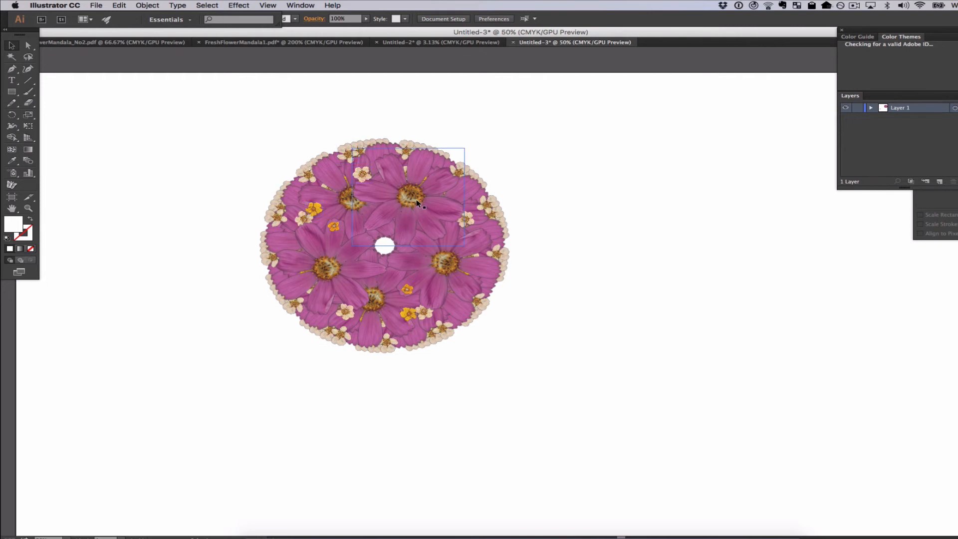
double_click(427, 188)
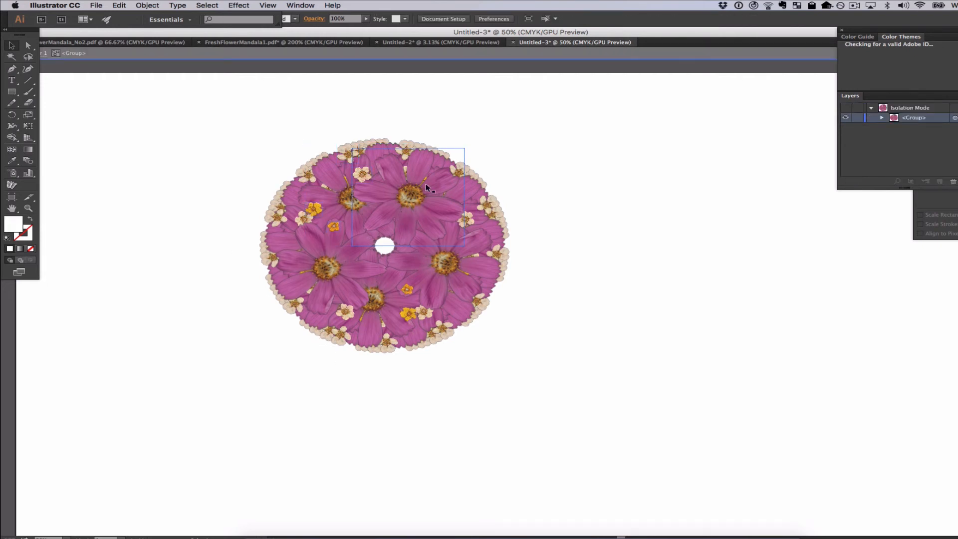